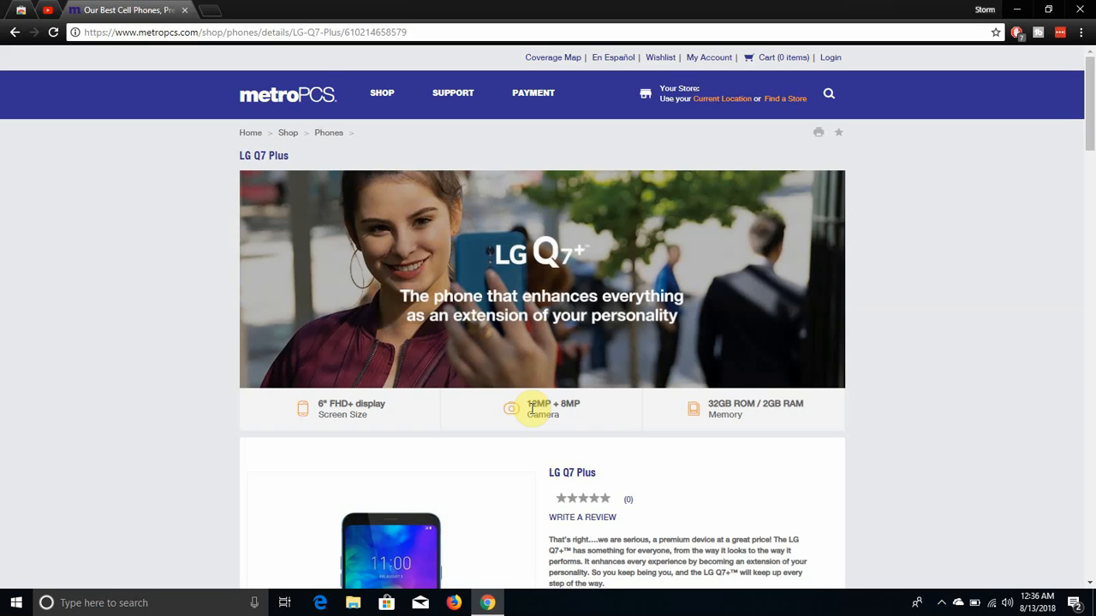
Scroll past the banner to the LG Q7 Plus description, feature bullets and $299 price.
{"action": "scroll", "scroll_direction": "down", "scroll_amount": 3}
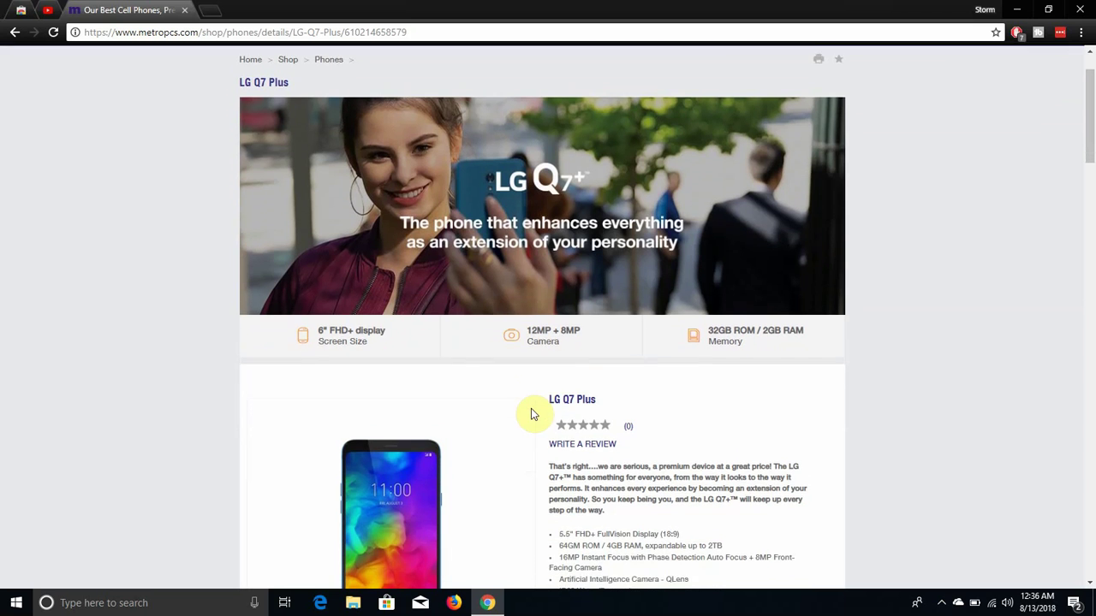
{"action": "scroll", "scroll_direction": "down", "scroll_amount": 3}
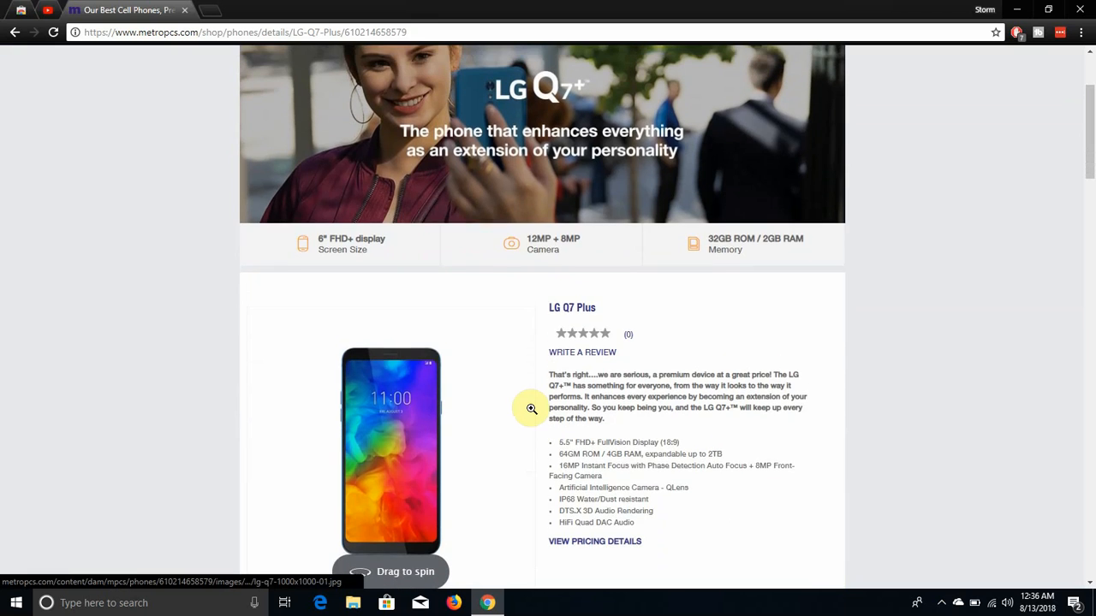
{"action": "scroll", "scroll_direction": "up", "scroll_amount": 3}
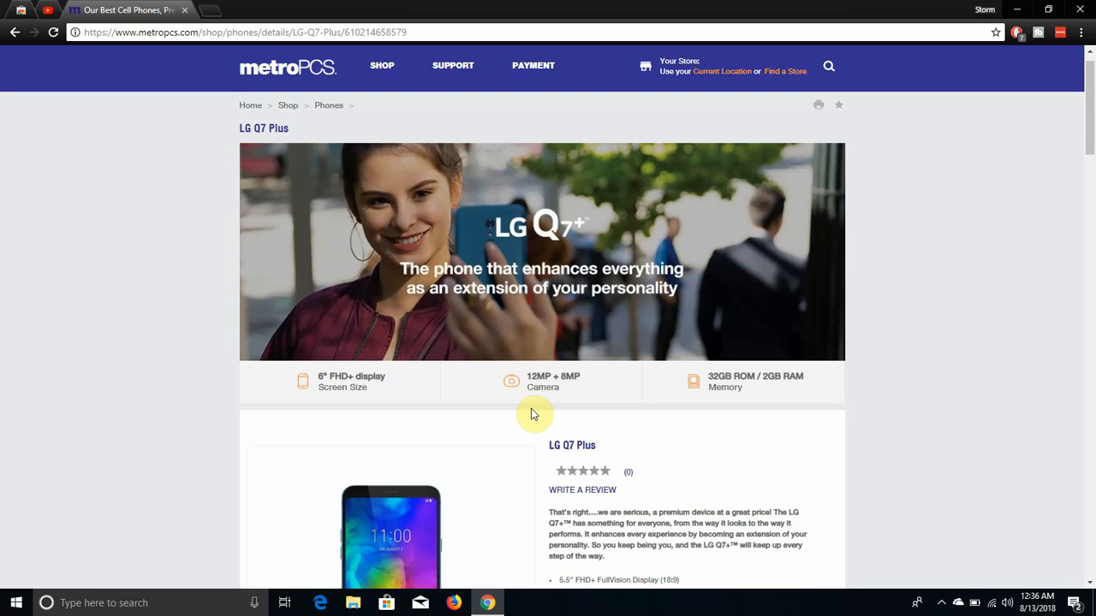
{"action": "scroll", "scroll_direction": "down", "scroll_amount": 3}
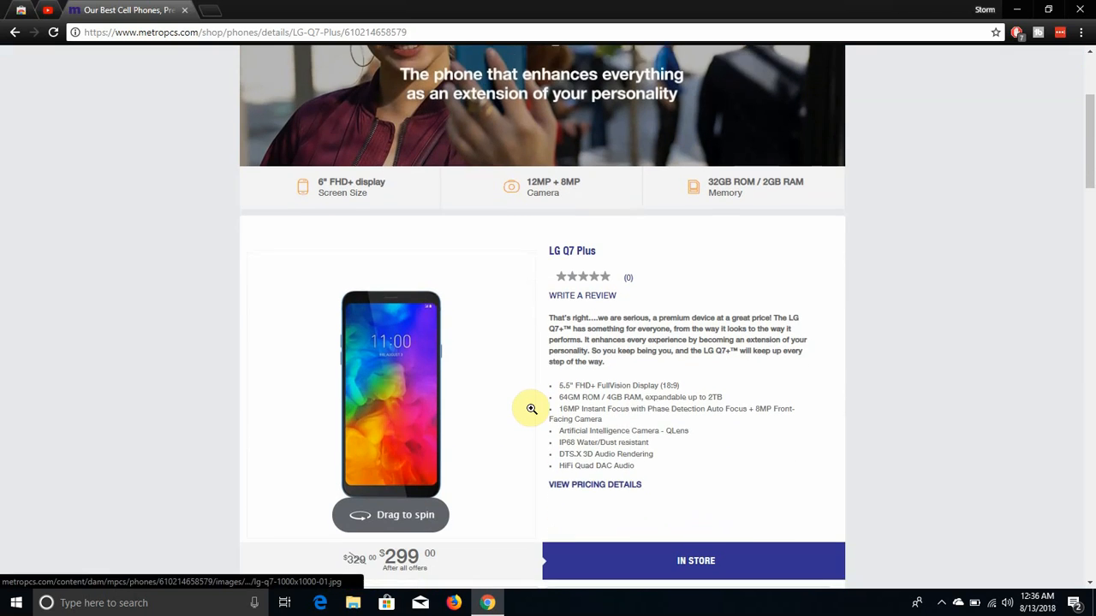
{"action": "scroll", "scroll_direction": "down", "scroll_amount": 3}
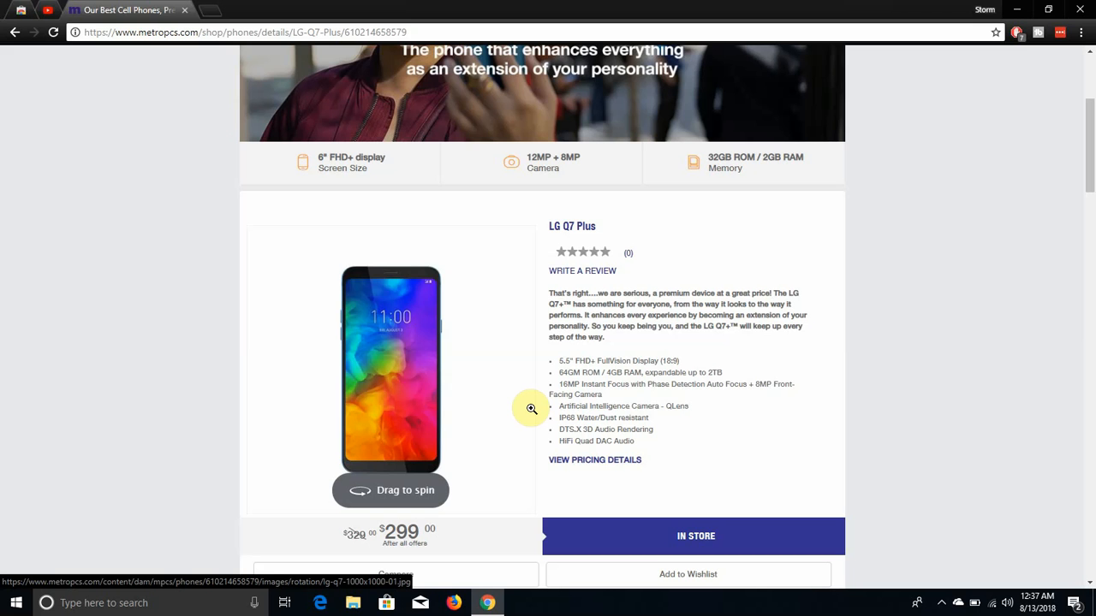
Scroll slightly to the 30 Day Guarantee, Free Shipping and No Credit Check row.
{"action": "scroll", "scroll_direction": "down", "scroll_amount": 3}
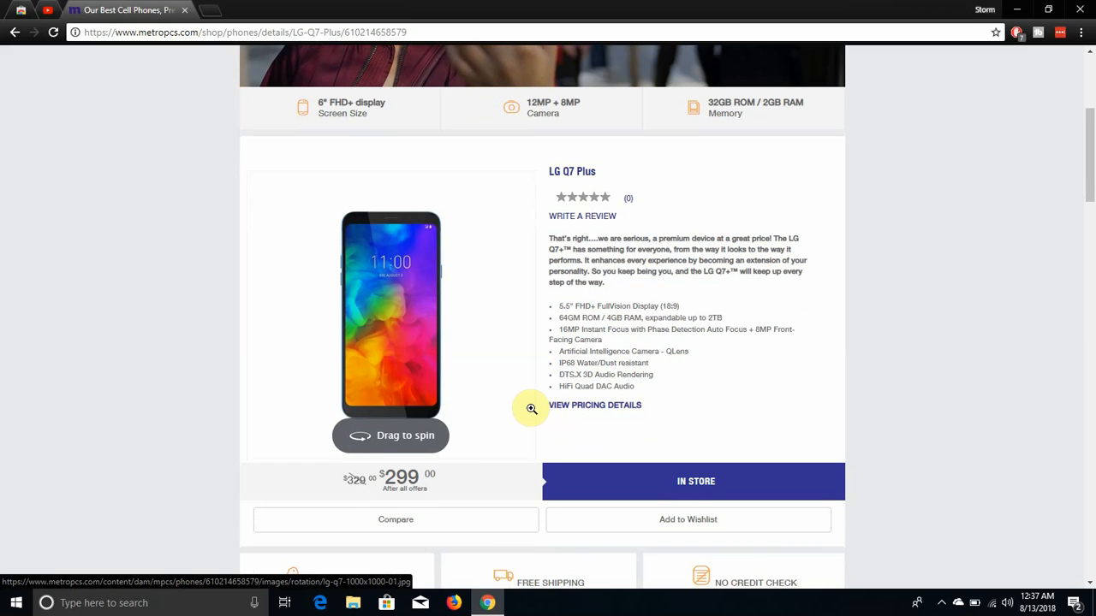
{"action": "scroll", "scroll_direction": "down", "scroll_amount": 3}
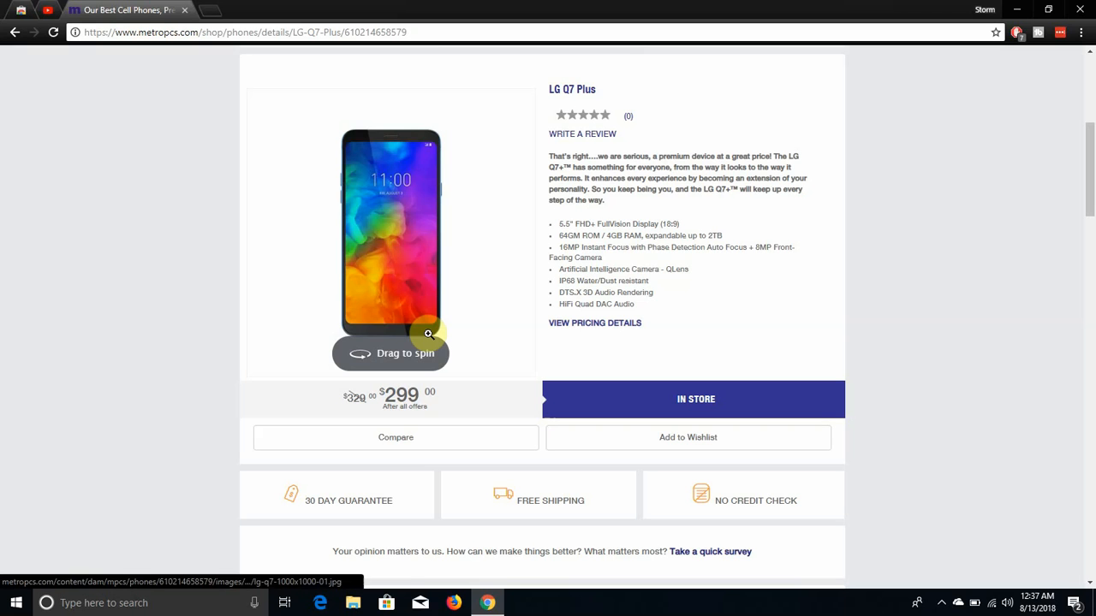
{"action": "mouse_move", "coordinate": [370, 140]}
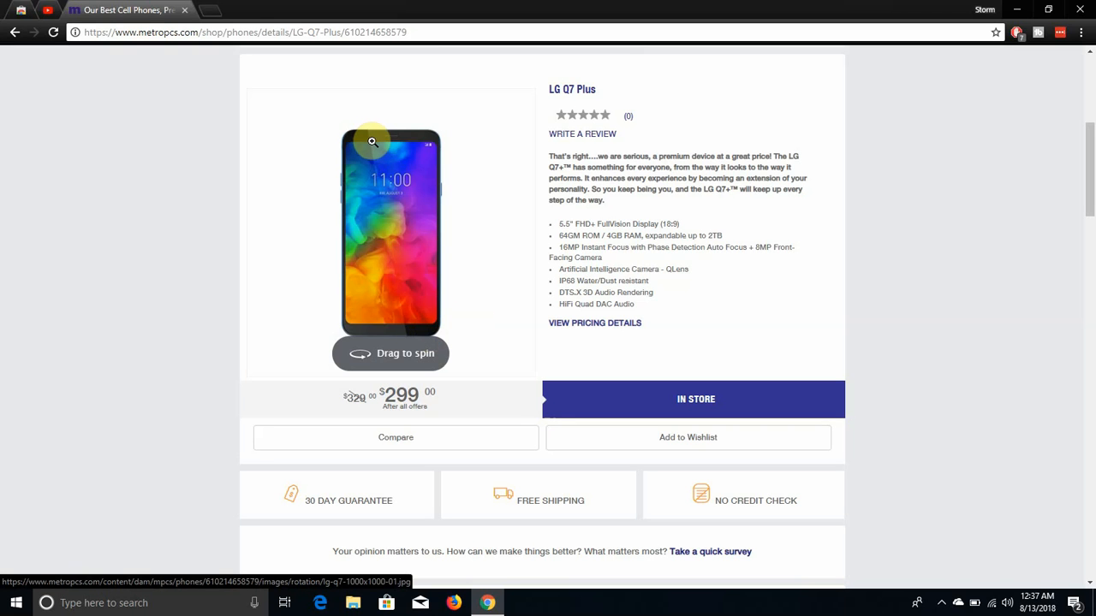
{"action": "mouse_move", "coordinate": [391, 157]}
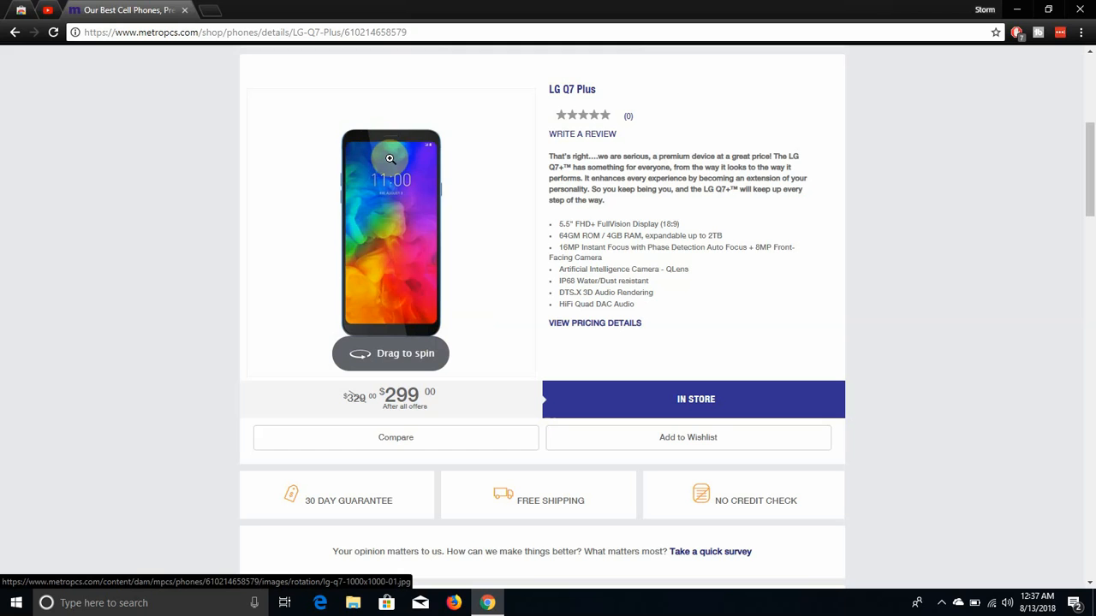
{"action": "mouse_move", "coordinate": [421, 140]}
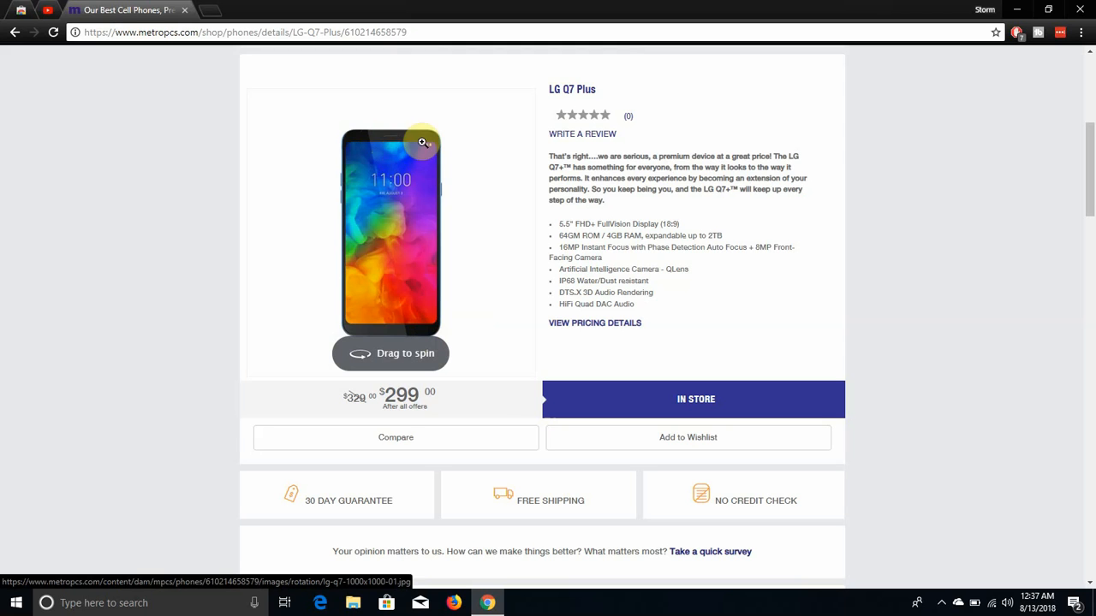
{"action": "mouse_move", "coordinate": [394, 352]}
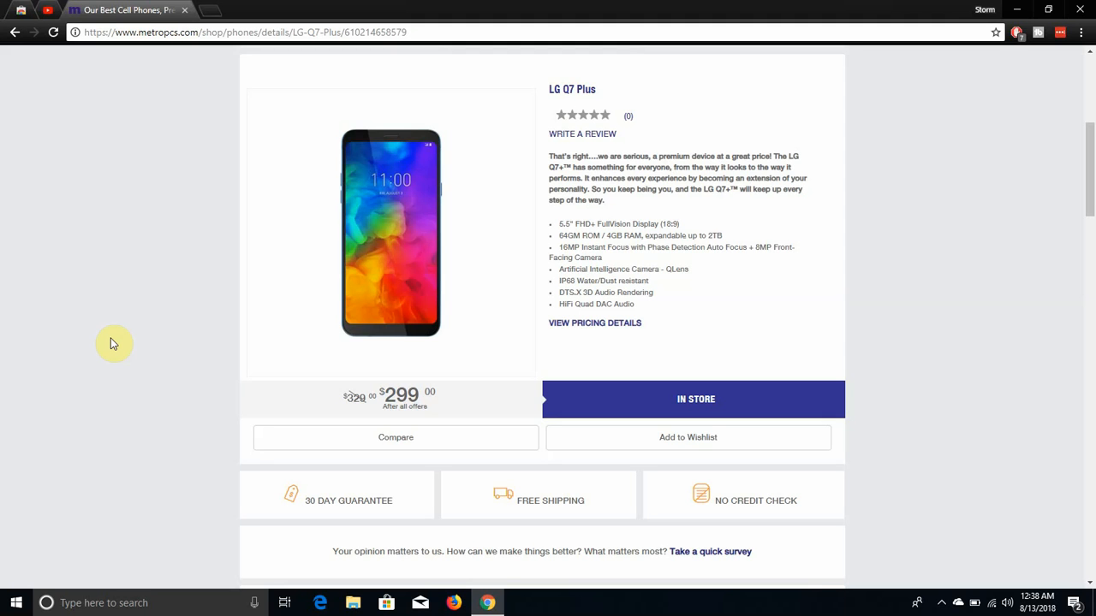
Scroll down to the Learn section showing the 16MP Camera callout.
{"action": "scroll", "scroll_direction": "down", "scroll_amount": 3}
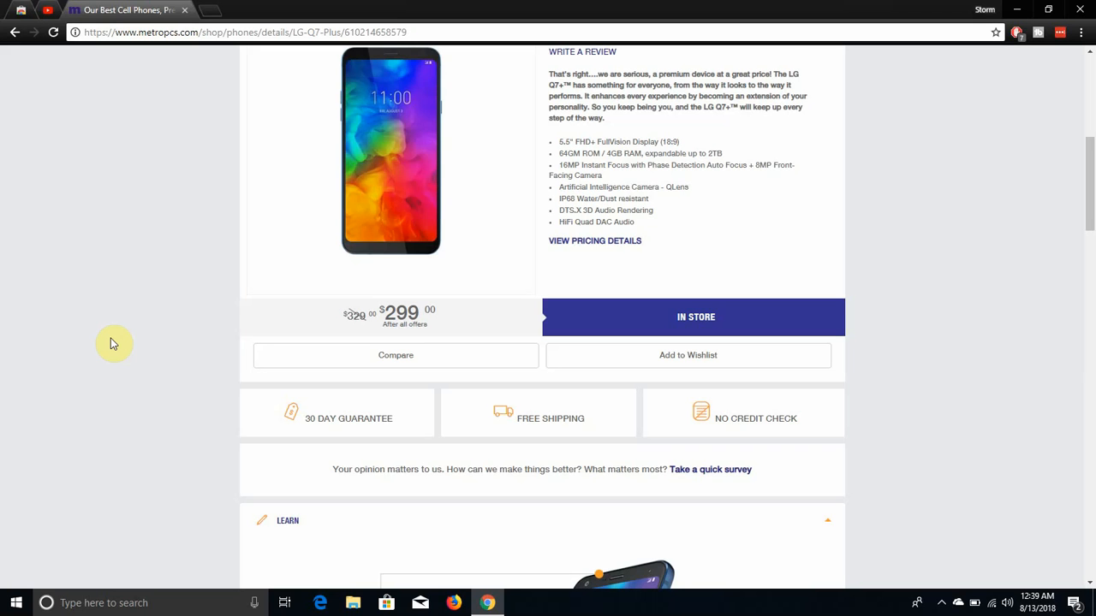
{"action": "scroll", "scroll_direction": "down", "scroll_amount": 3}
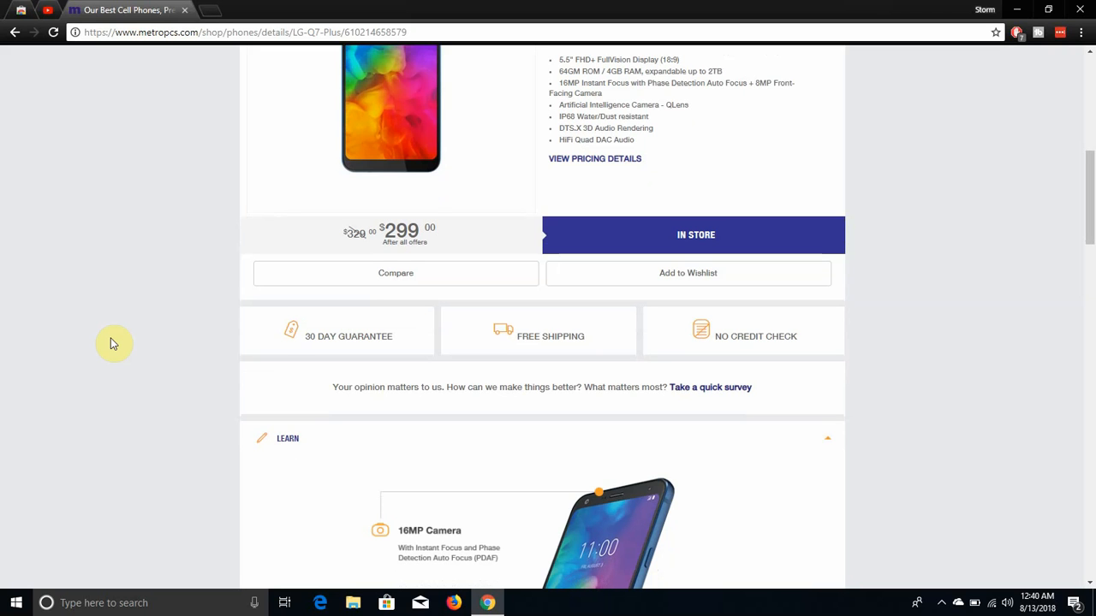
{"action": "mouse_move", "coordinate": [238, 58]}
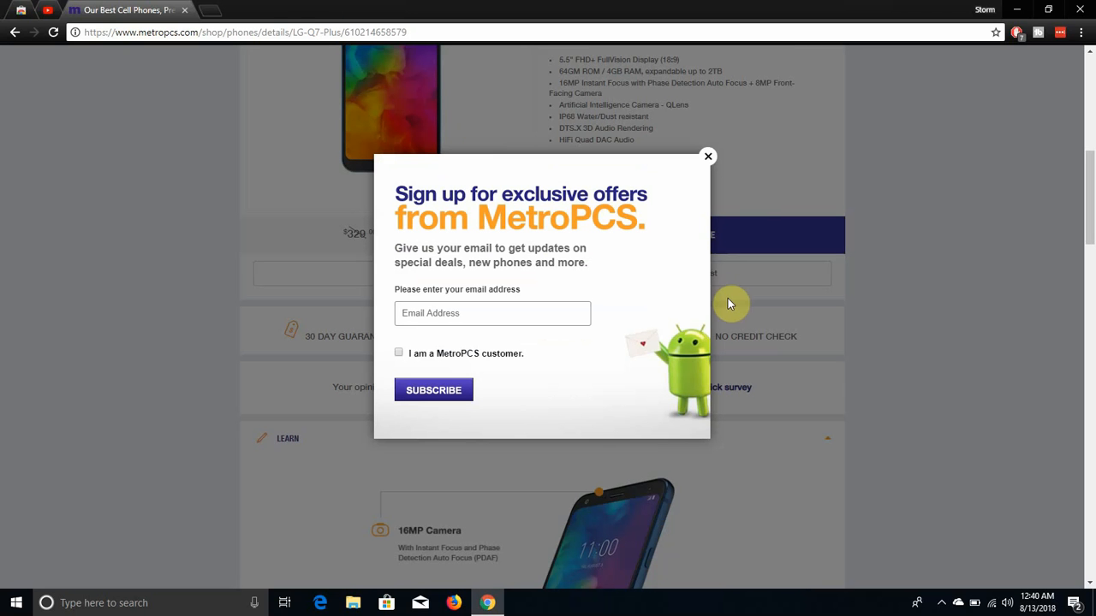
{"action": "mouse_move", "coordinate": [709, 157]}
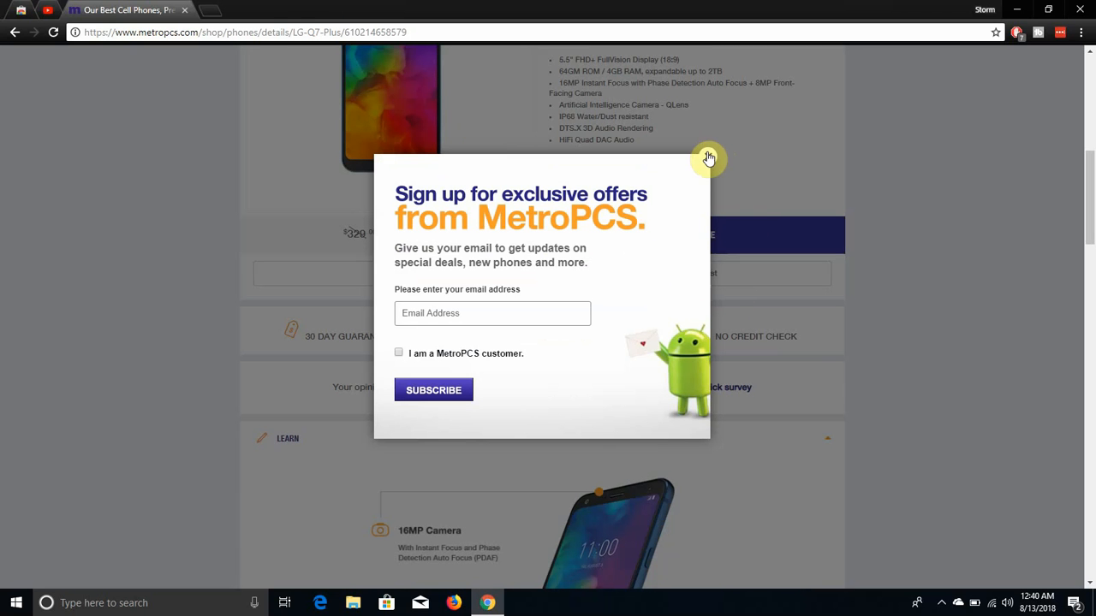
Dismiss the 'Sign up for exclusive offers' email popup covering the page.
{"action": "left_click", "coordinate": [709, 158]}
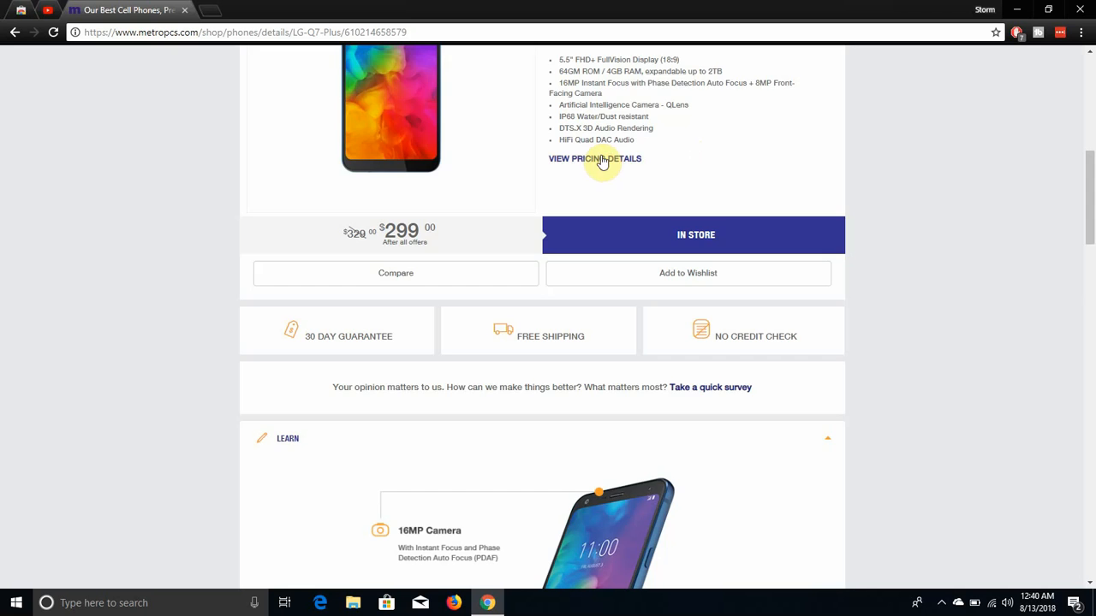
{"action": "left_click", "coordinate": [595, 157]}
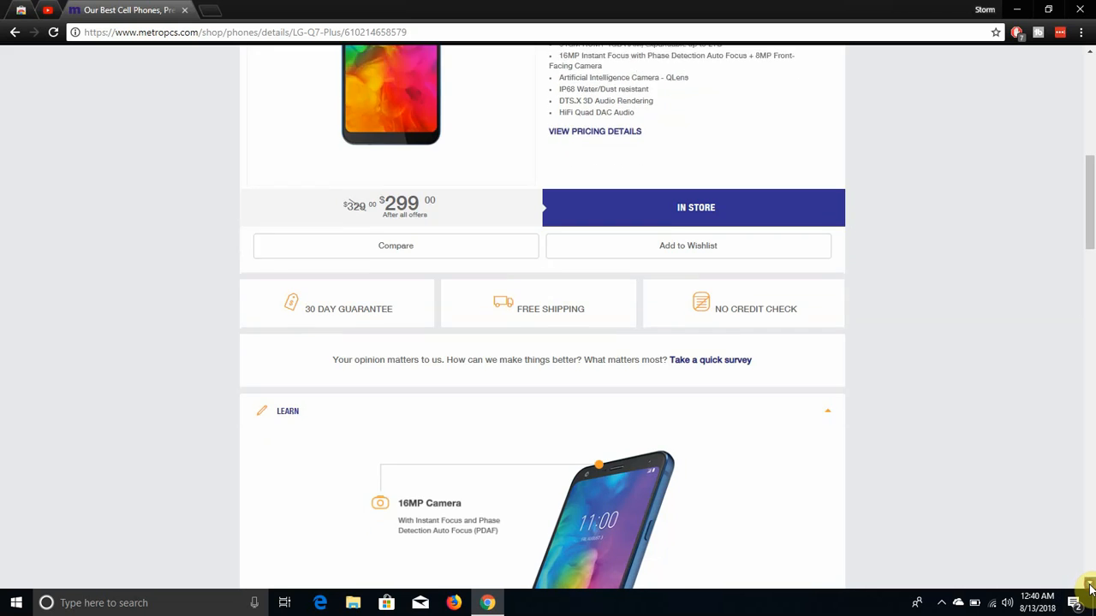
Scroll through the battery, FullVision display, storage and multimedia feature sections to the promo video.
{"action": "scroll", "scroll_direction": "down", "scroll_amount": 3}
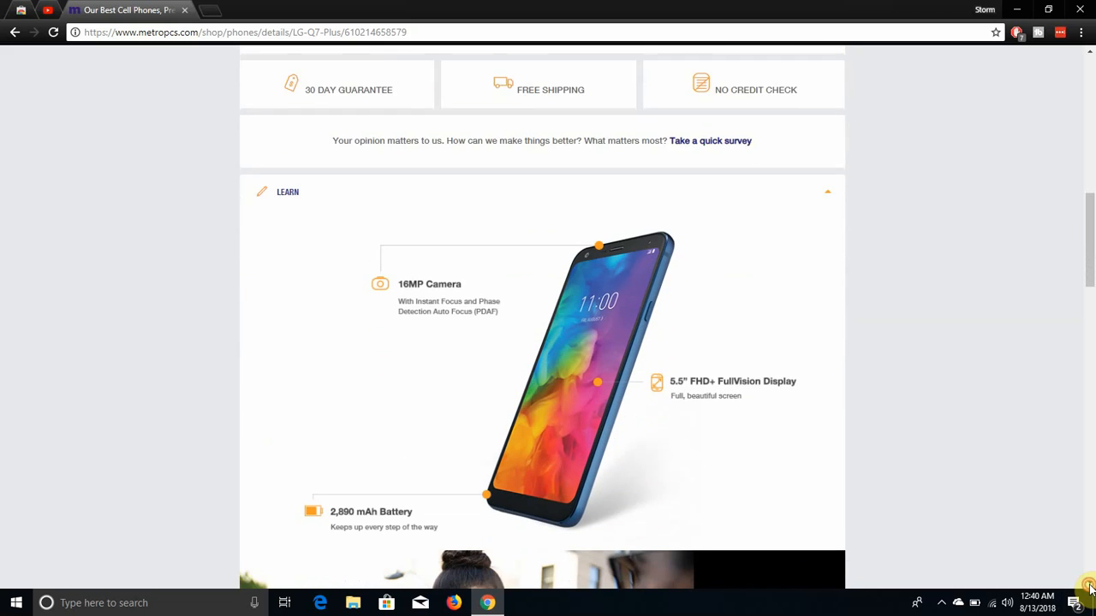
{"action": "scroll", "scroll_direction": "down", "scroll_amount": 3}
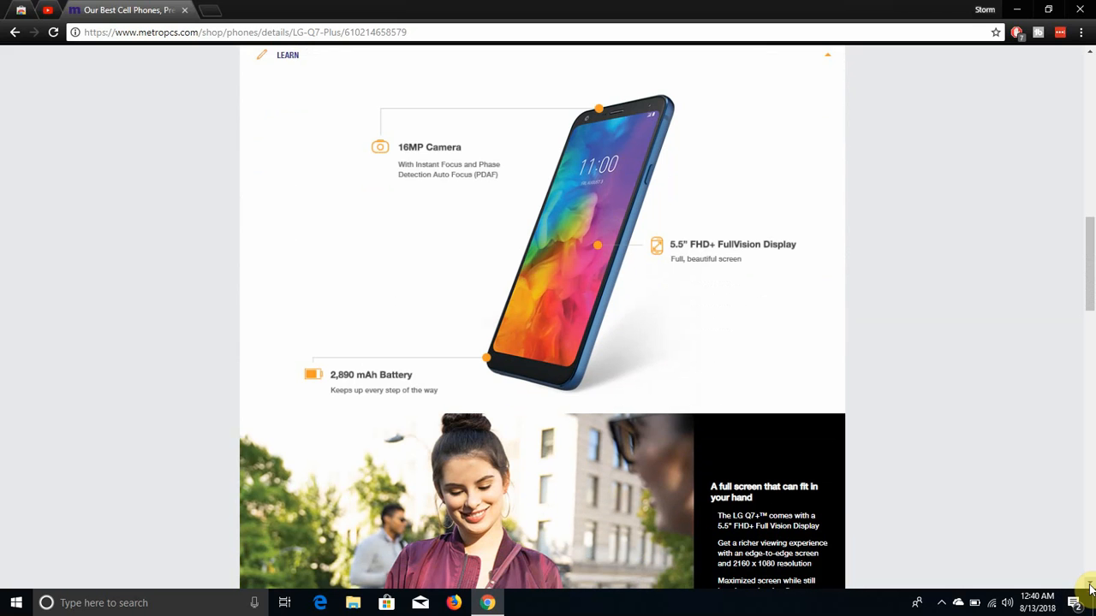
{"action": "scroll", "scroll_direction": "down", "scroll_amount": 3}
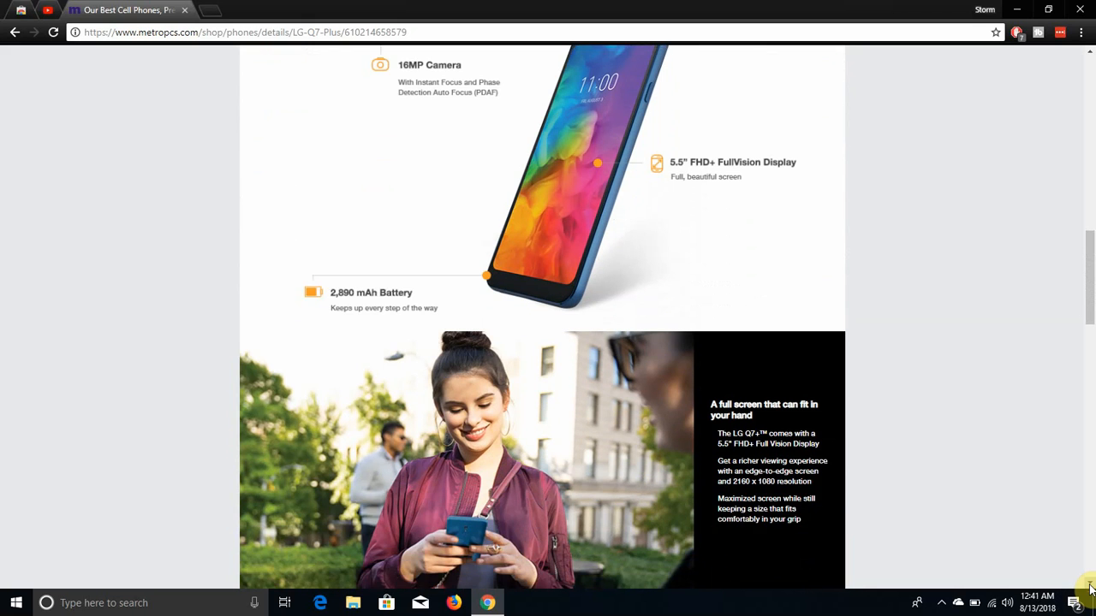
{"action": "scroll", "scroll_direction": "down", "scroll_amount": 3}
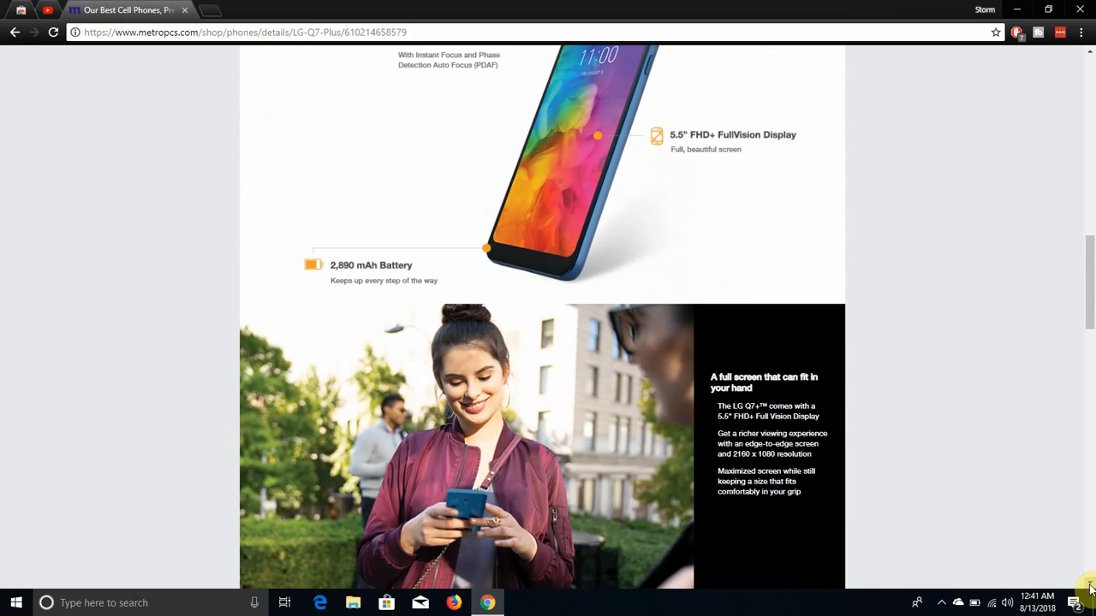
{"action": "scroll", "scroll_direction": "down", "scroll_amount": 3}
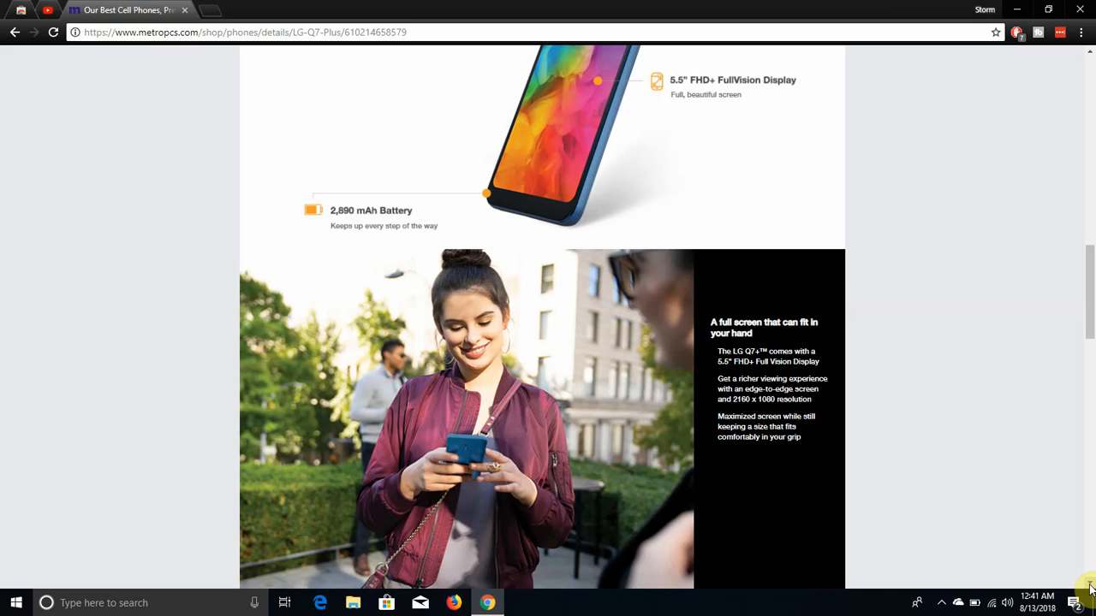
{"action": "scroll", "scroll_direction": "down", "scroll_amount": 3}
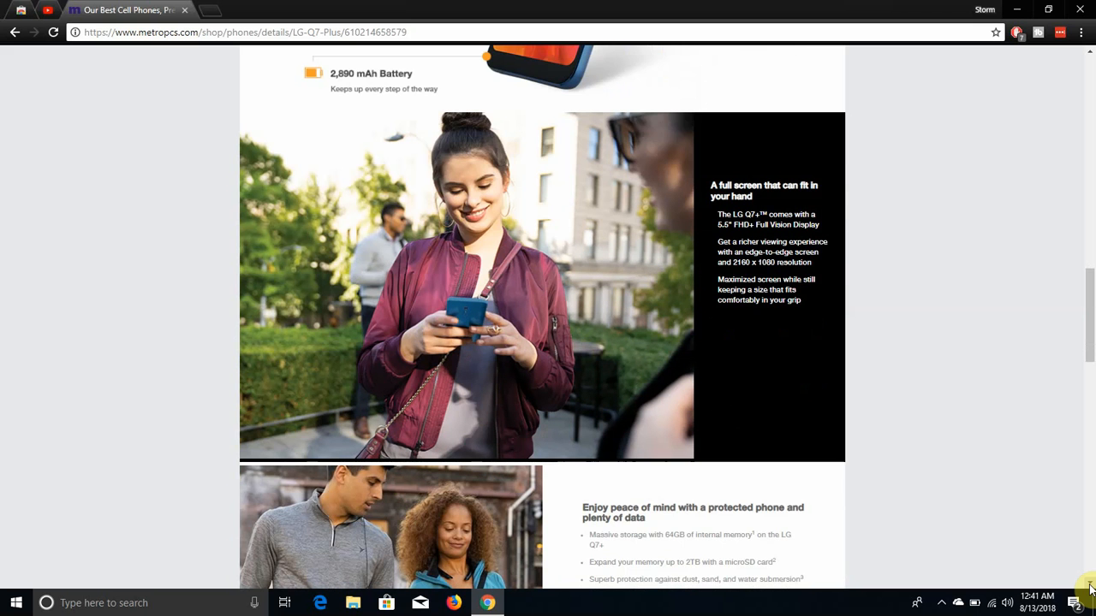
{"action": "scroll", "scroll_direction": "down", "scroll_amount": 3}
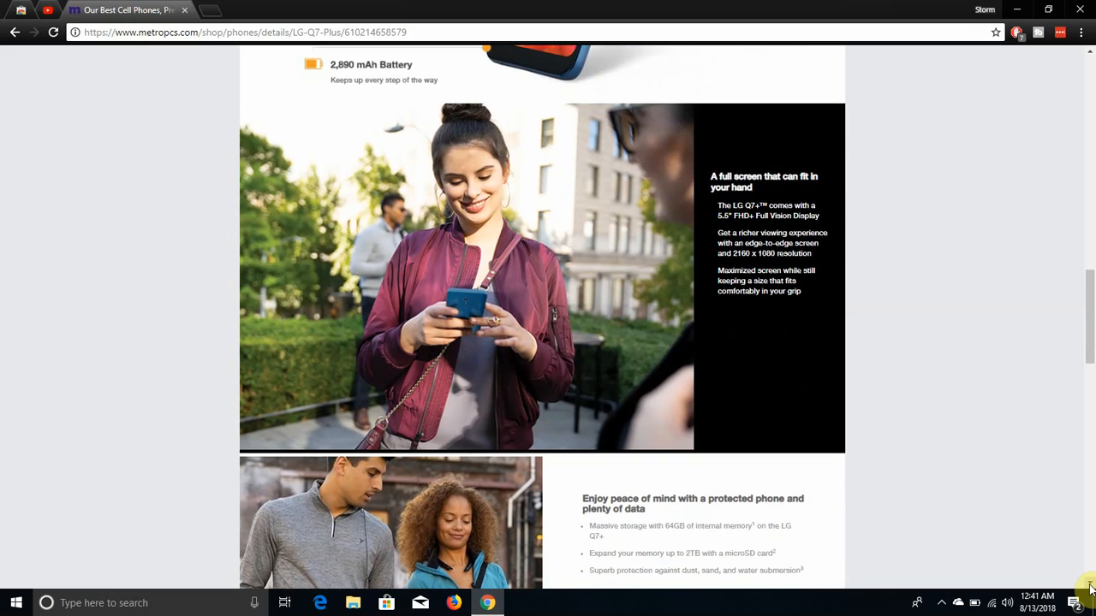
{"action": "scroll", "scroll_direction": "down", "scroll_amount": 3}
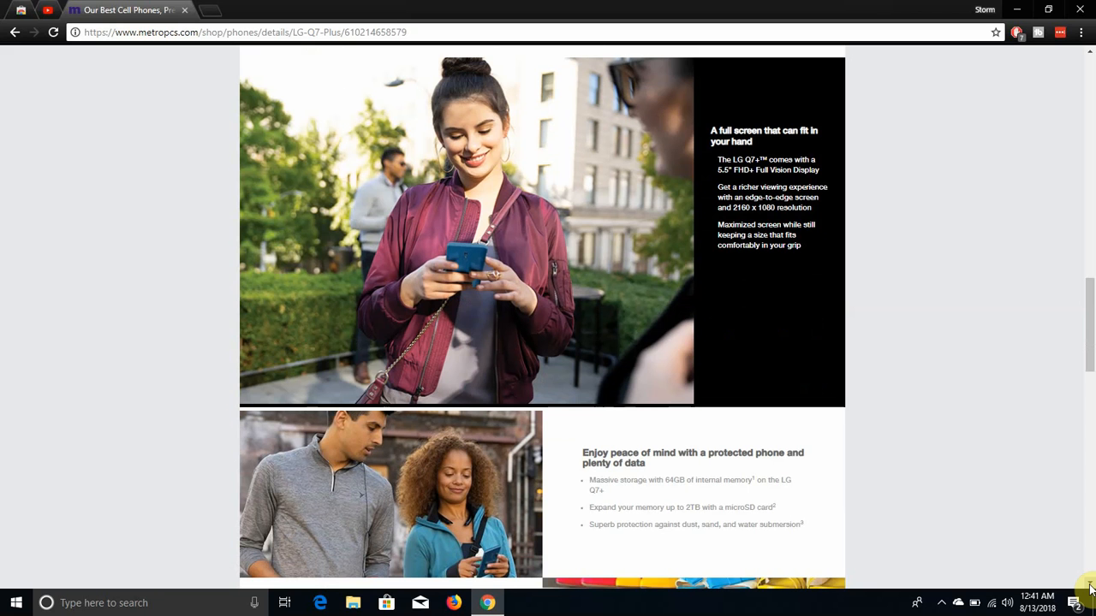
{"action": "scroll", "scroll_direction": "down", "scroll_amount": 3}
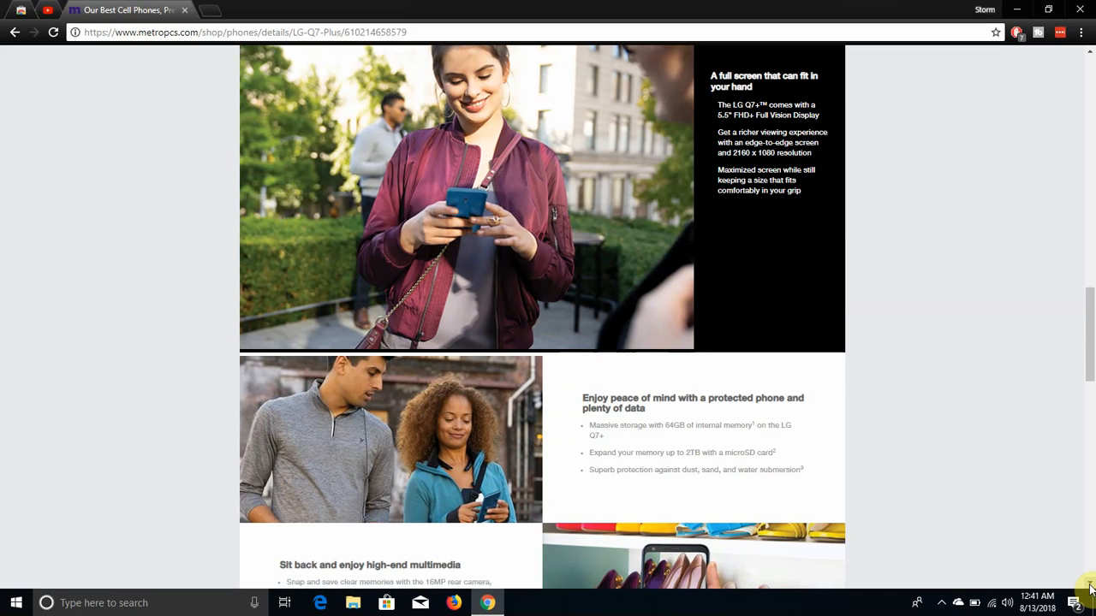
{"action": "scroll", "scroll_direction": "down", "scroll_amount": 3}
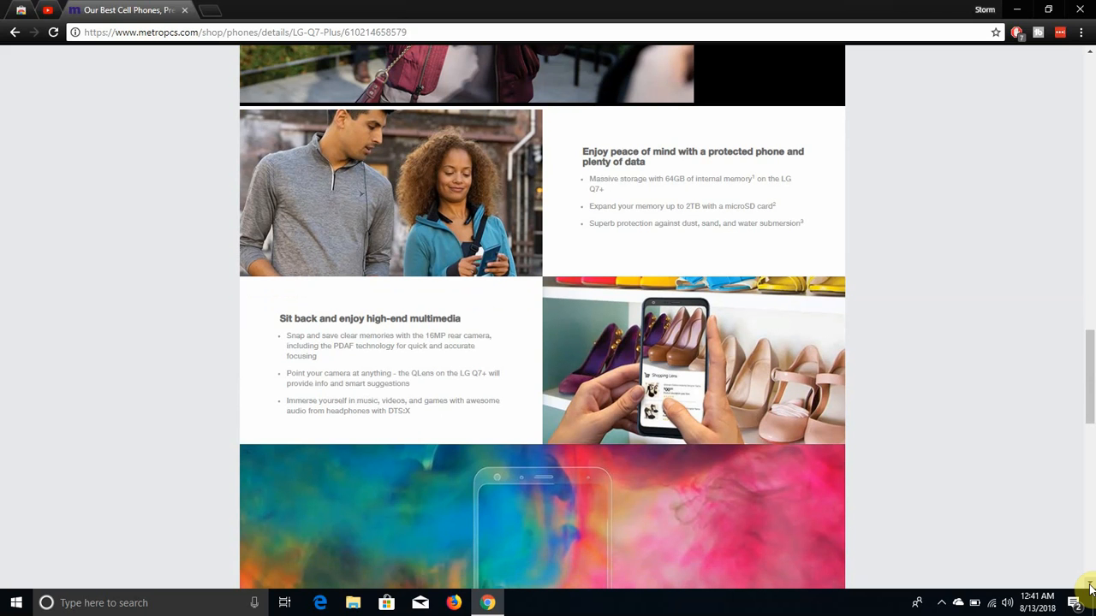
{"action": "scroll", "scroll_direction": "down", "scroll_amount": 3}
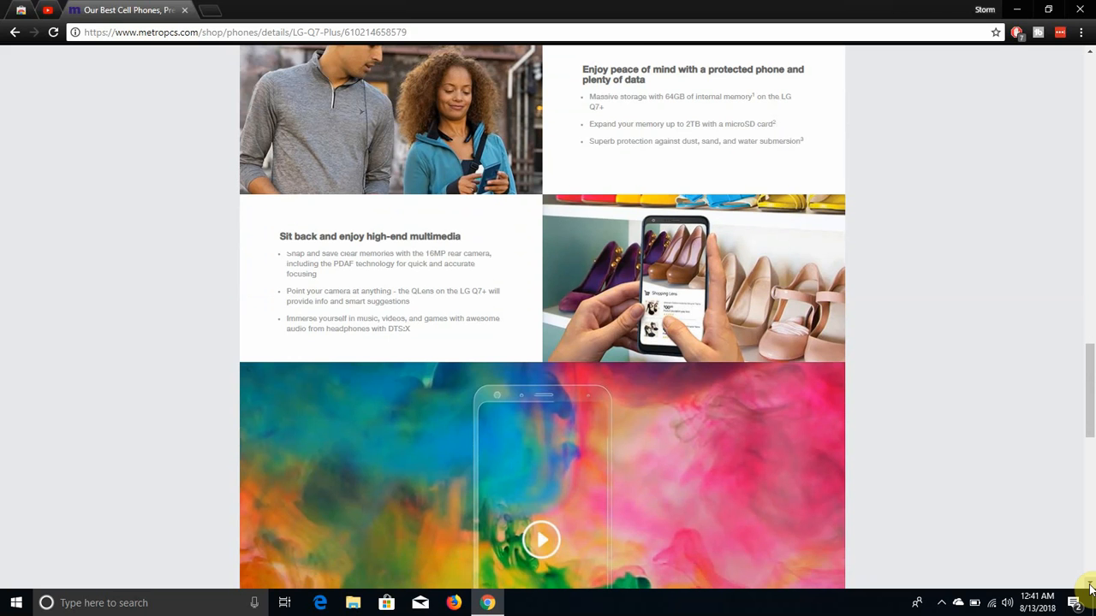
Scroll past the video to the footnotes and collapsed Device Specifications, Reviews and Resources accordions.
{"action": "scroll", "scroll_direction": "down", "scroll_amount": 3}
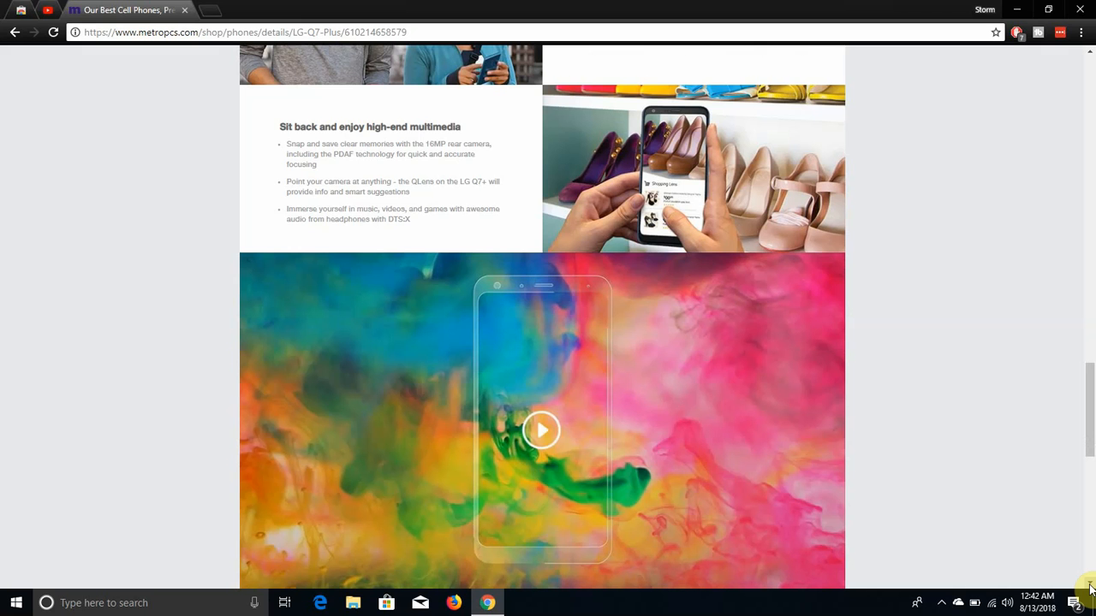
{"action": "scroll", "scroll_direction": "down", "scroll_amount": 3}
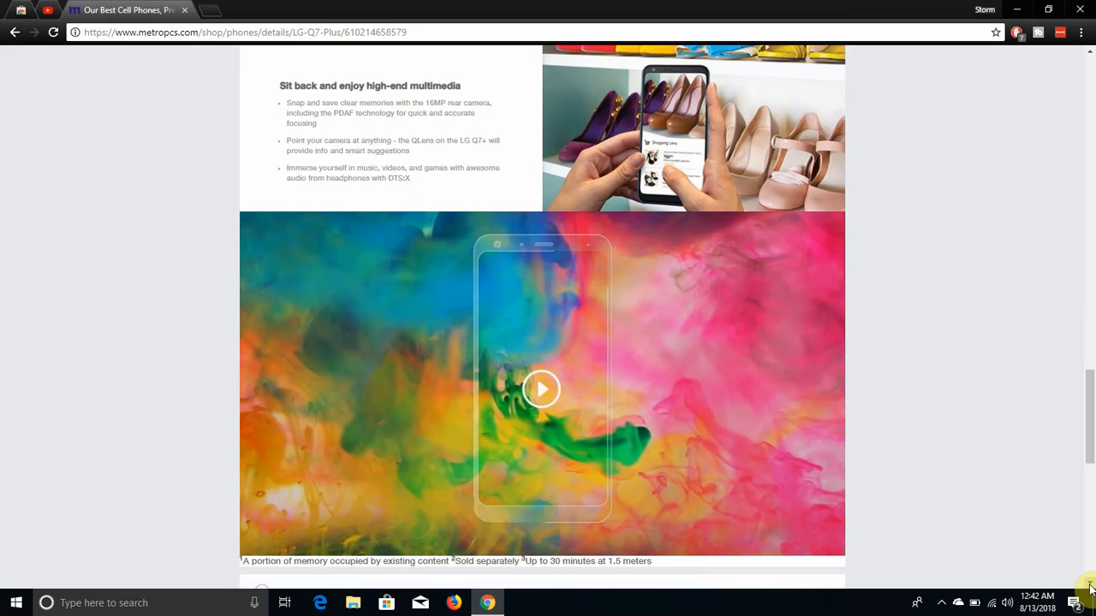
{"action": "scroll", "scroll_direction": "down", "scroll_amount": 3}
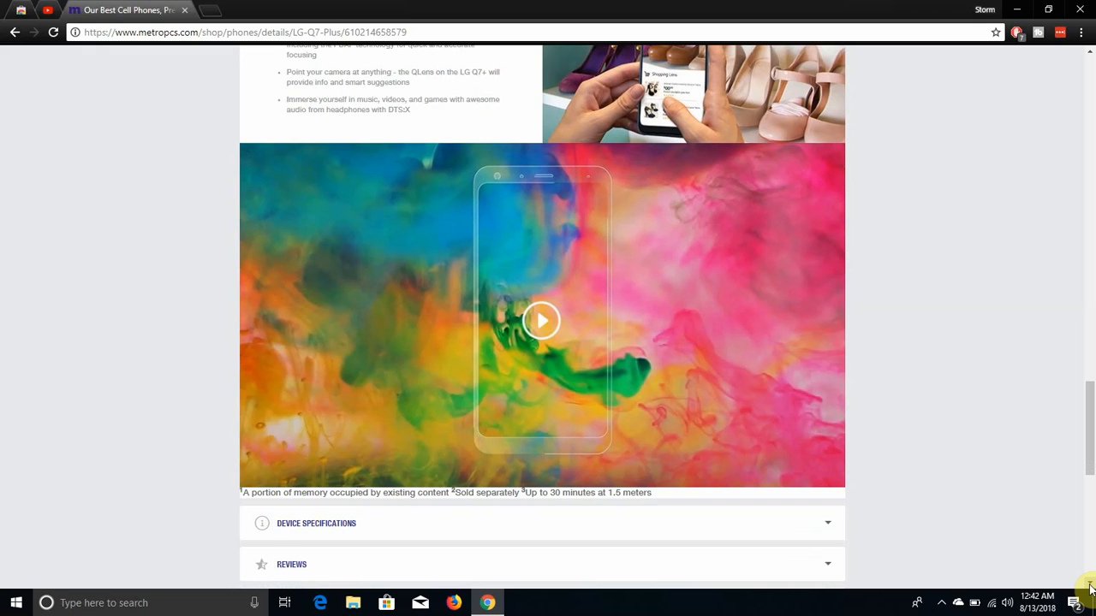
{"action": "scroll", "scroll_direction": "down", "scroll_amount": 3}
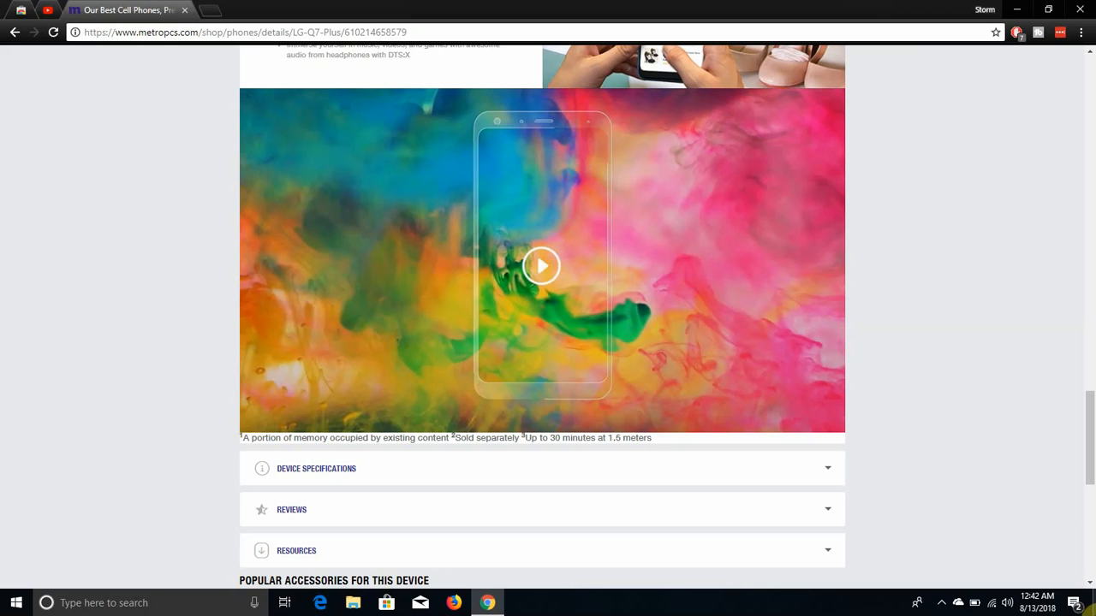
{"action": "mouse_move", "coordinate": [647, 232]}
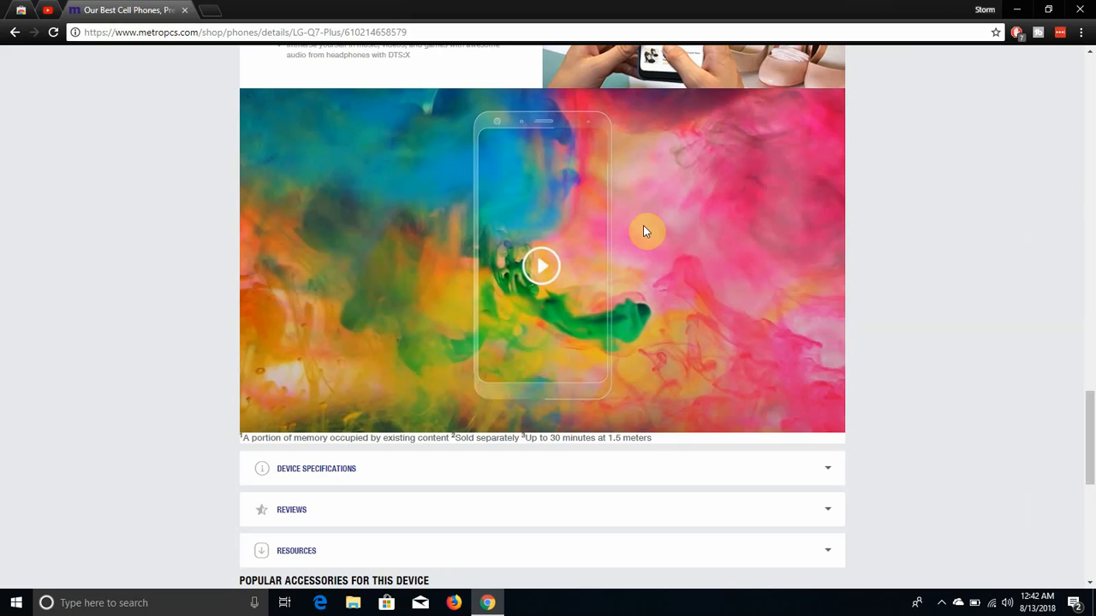
{"action": "left_click", "coordinate": [541, 267]}
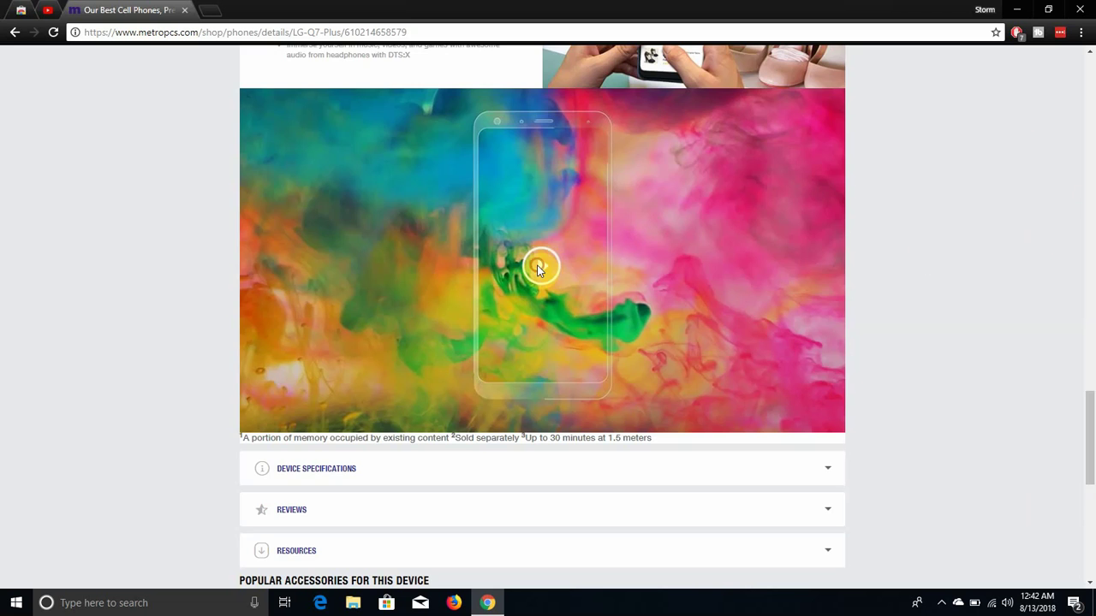
{"action": "left_click", "coordinate": [539, 265]}
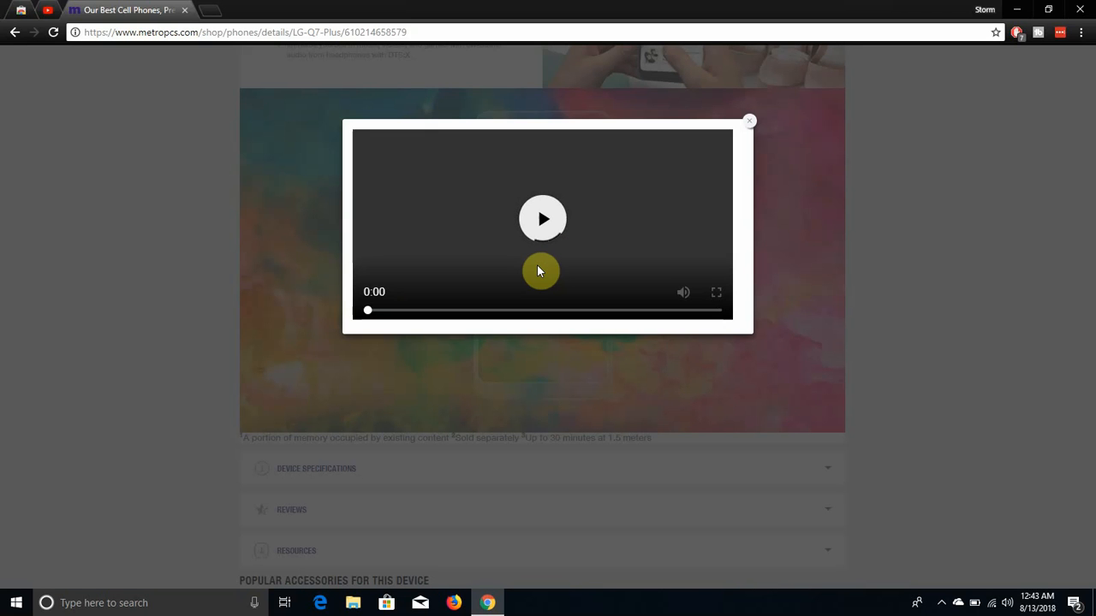
{"action": "left_click", "coordinate": [543, 219]}
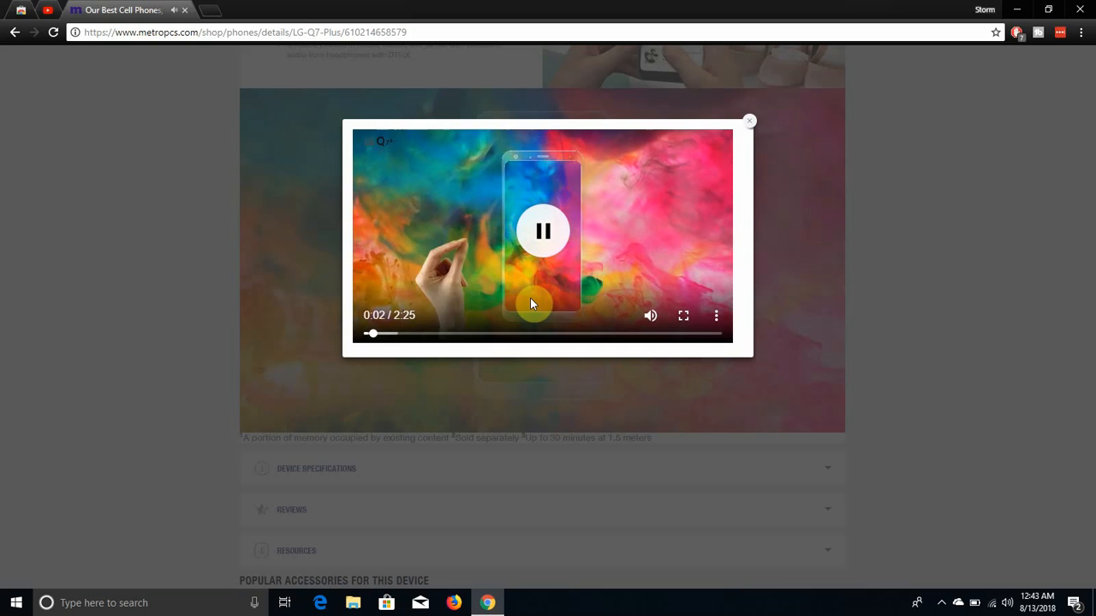
{"action": "left_click", "coordinate": [543, 231]}
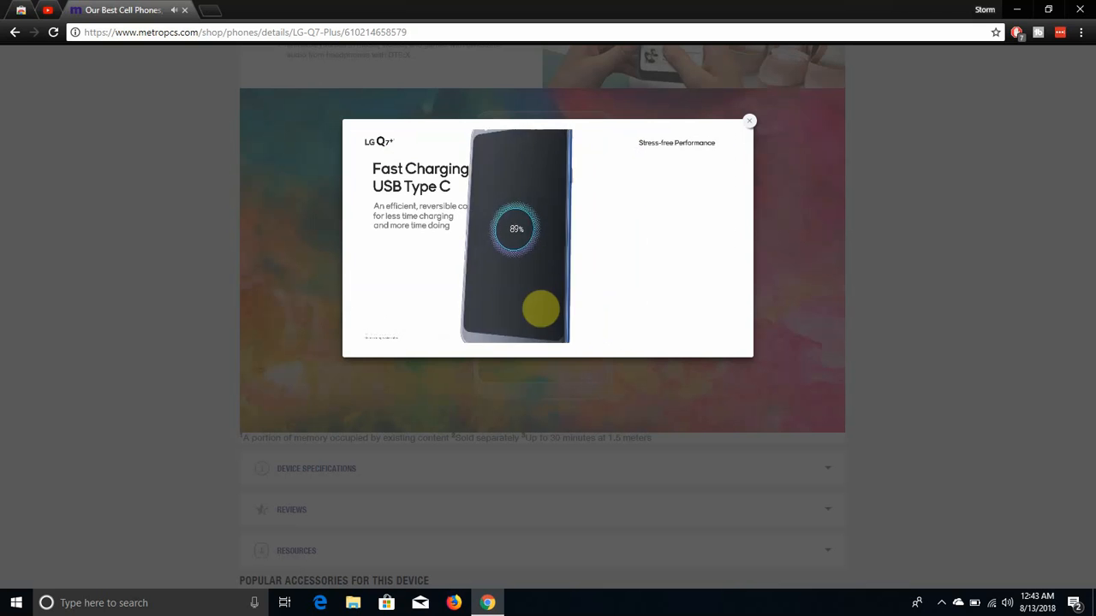
{"action": "left_click", "coordinate": [541, 308]}
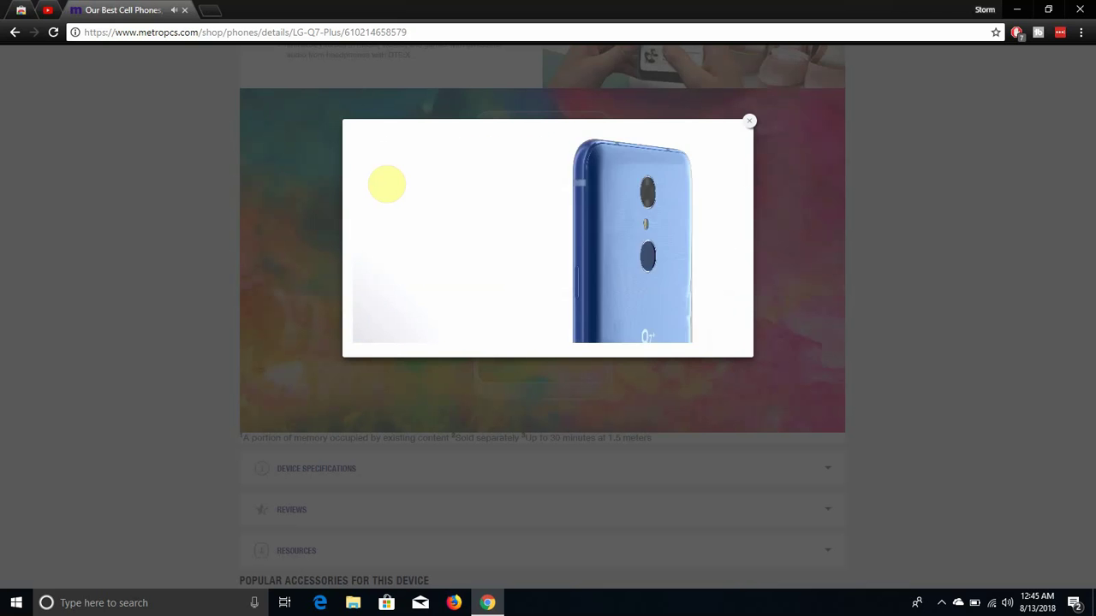
{"action": "left_click", "coordinate": [543, 231]}
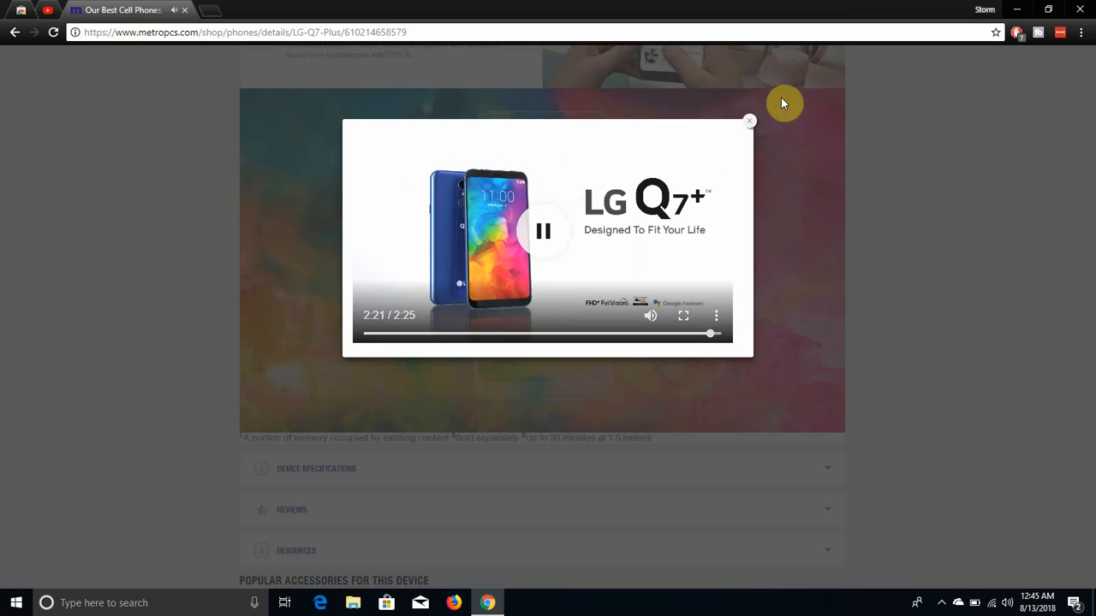
{"action": "left_click", "coordinate": [750, 120]}
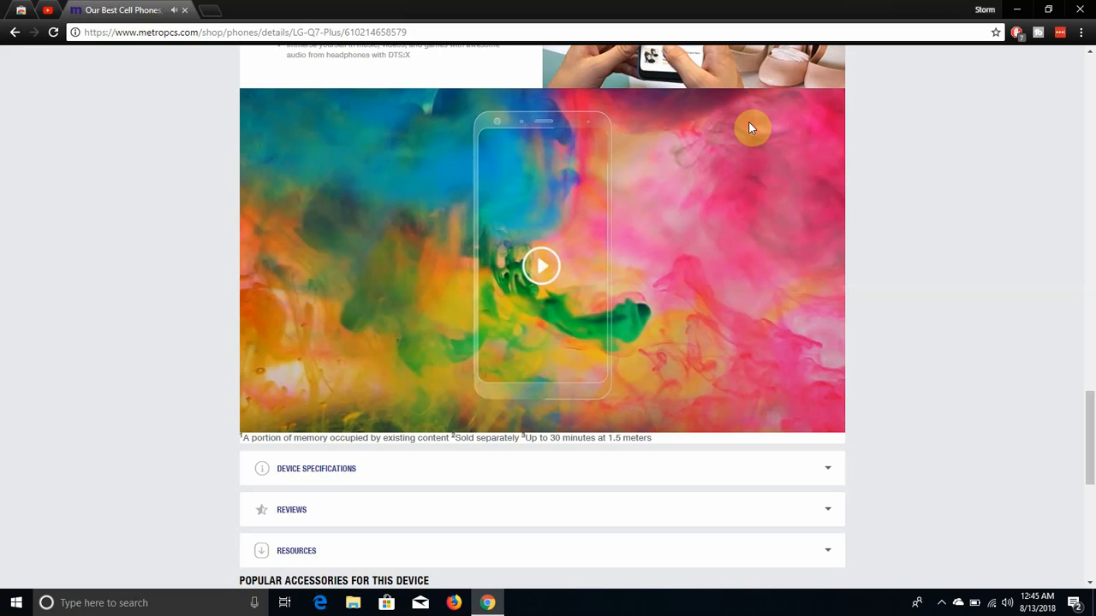
{"action": "mouse_move", "coordinate": [1088, 585]}
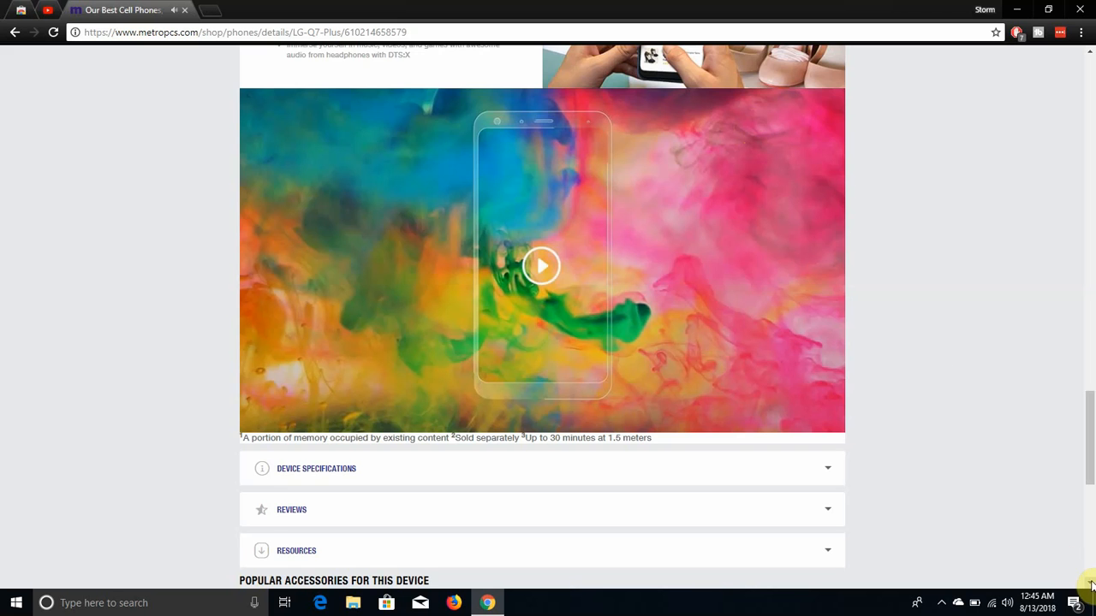
Scroll to the Popular Accessories section with the Shellster case and Glass Screen Protector.
{"action": "scroll", "scroll_direction": "down", "scroll_amount": 3}
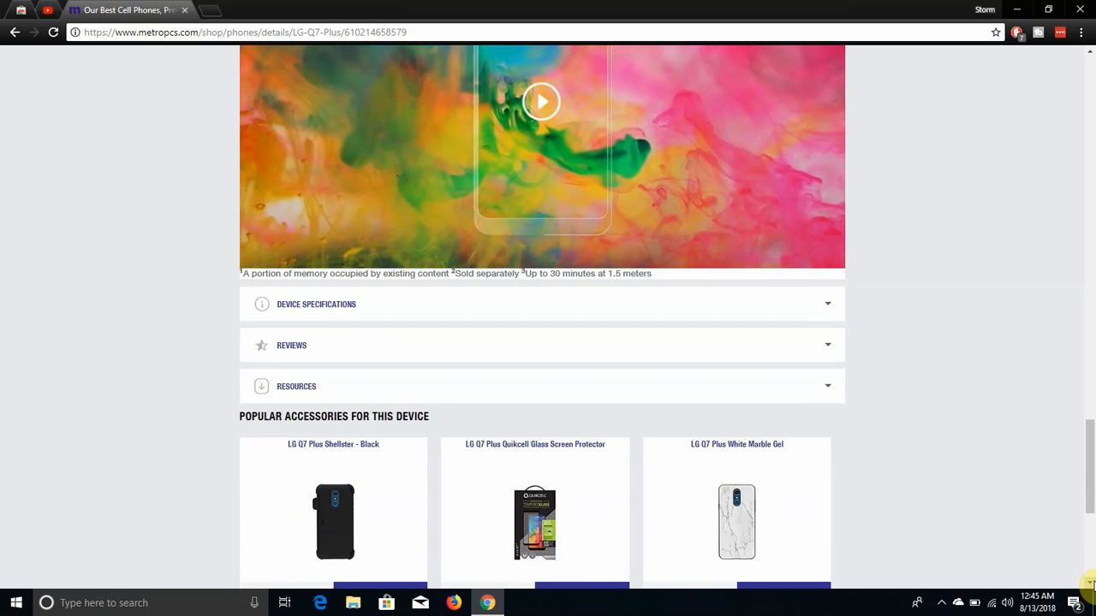
{"action": "mouse_move", "coordinate": [802, 271]}
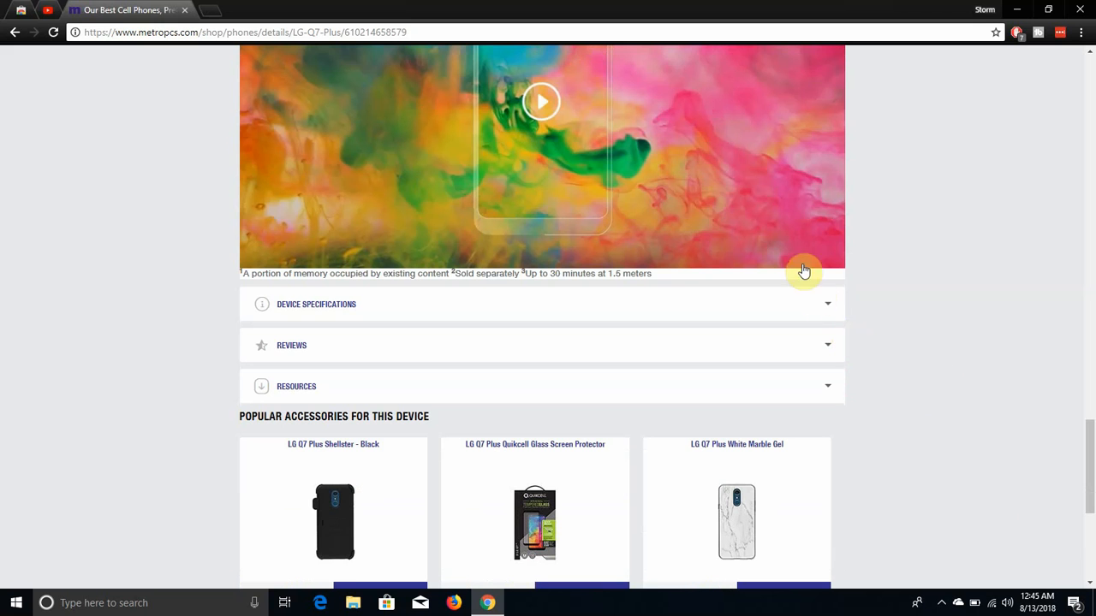
{"action": "mouse_move", "coordinate": [738, 315]}
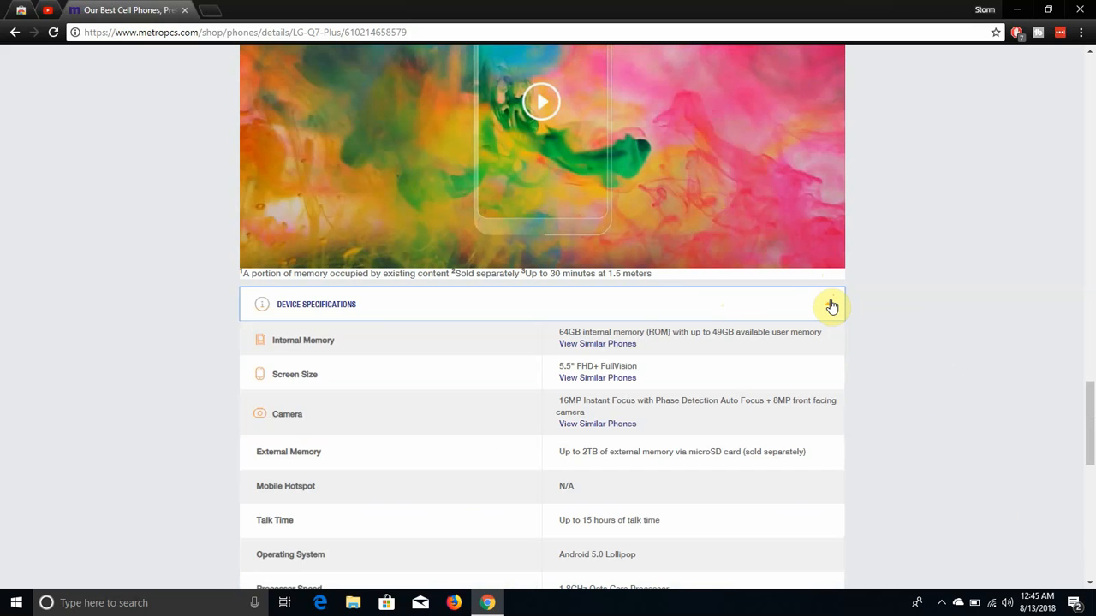
Expand Device Specifications to show memory, screen, camera, battery, OS, processor and weight.
{"action": "left_click", "coordinate": [827, 305]}
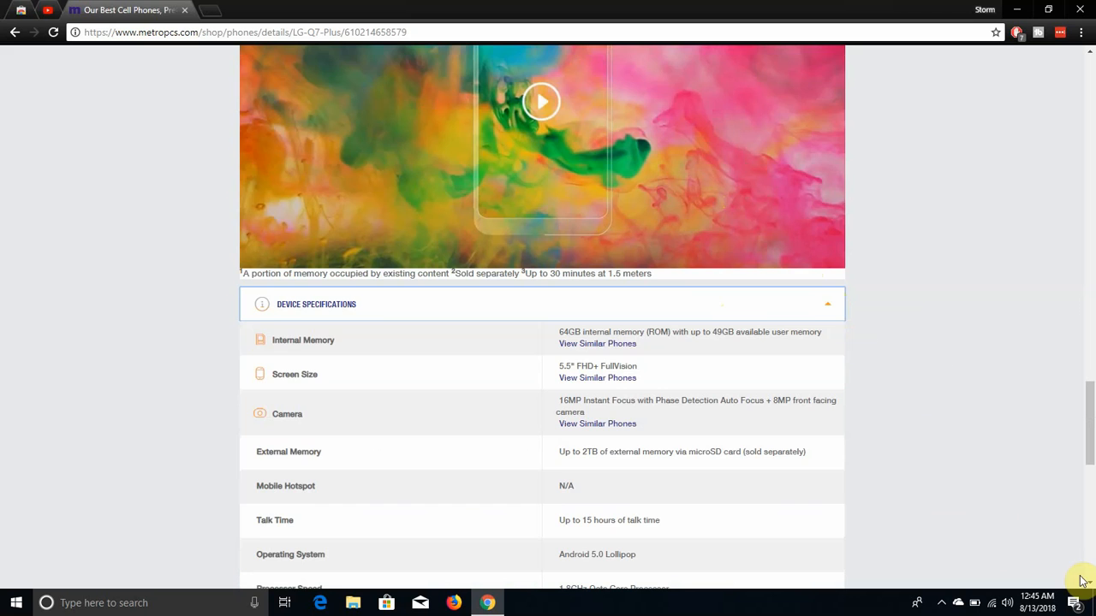
{"action": "scroll", "scroll_direction": "down", "scroll_amount": 3}
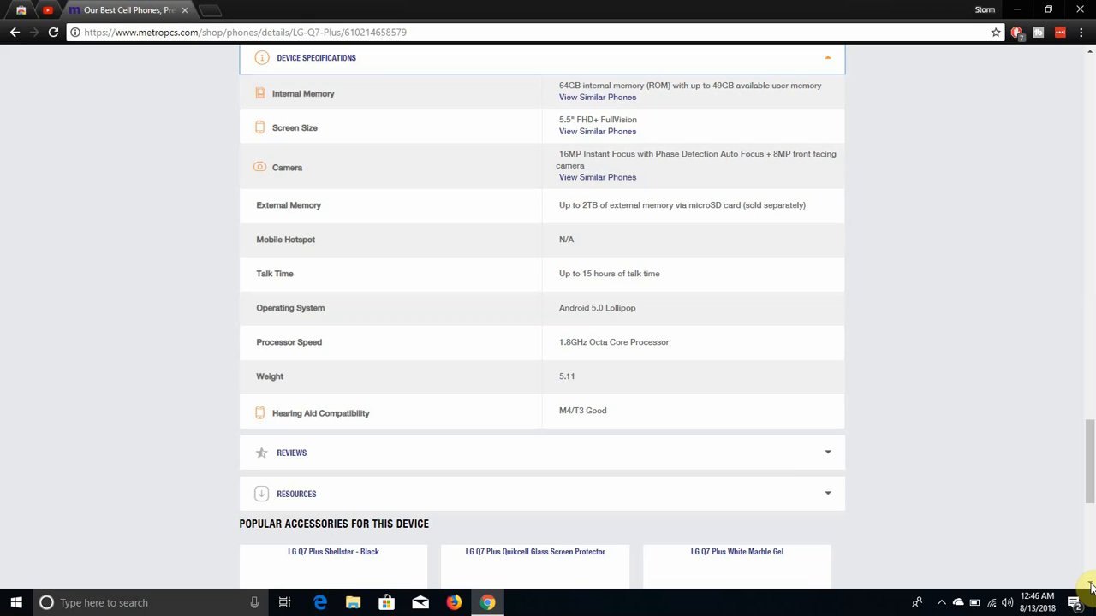
Scroll through accessories priced $29.99 and $19.99 to the footer, then back up to the specifications.
{"action": "scroll", "scroll_direction": "down", "scroll_amount": 3}
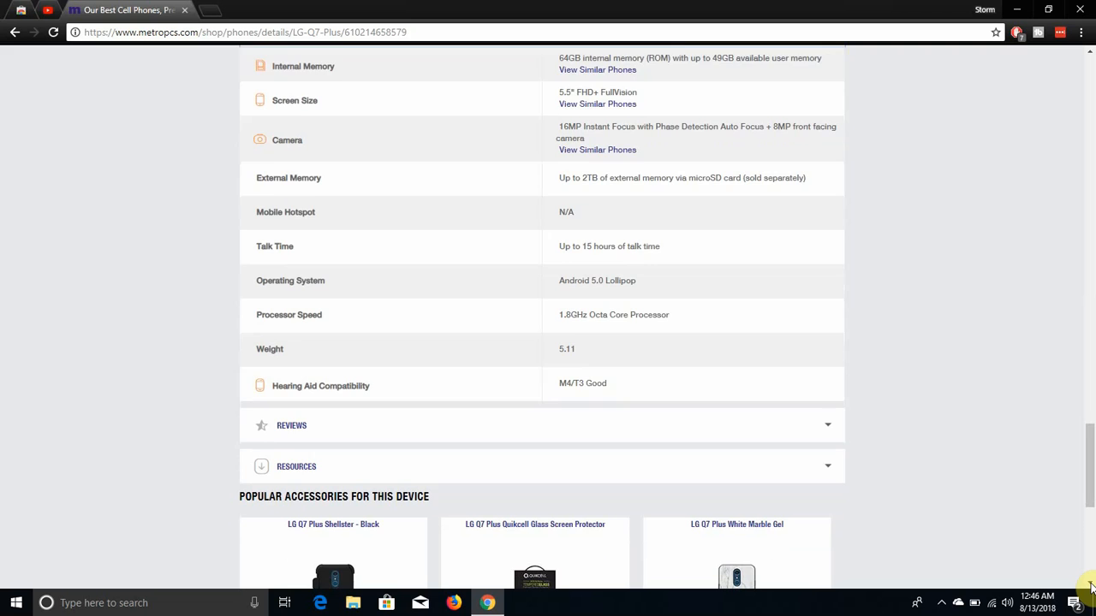
{"action": "scroll", "scroll_direction": "down", "scroll_amount": 3}
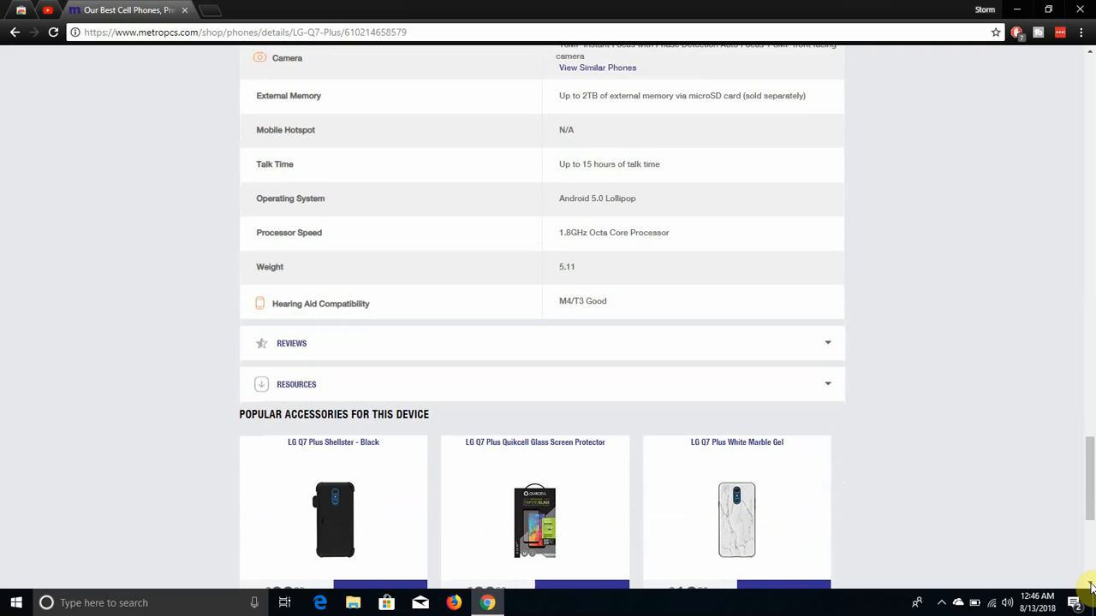
{"action": "scroll", "scroll_direction": "down", "scroll_amount": 3}
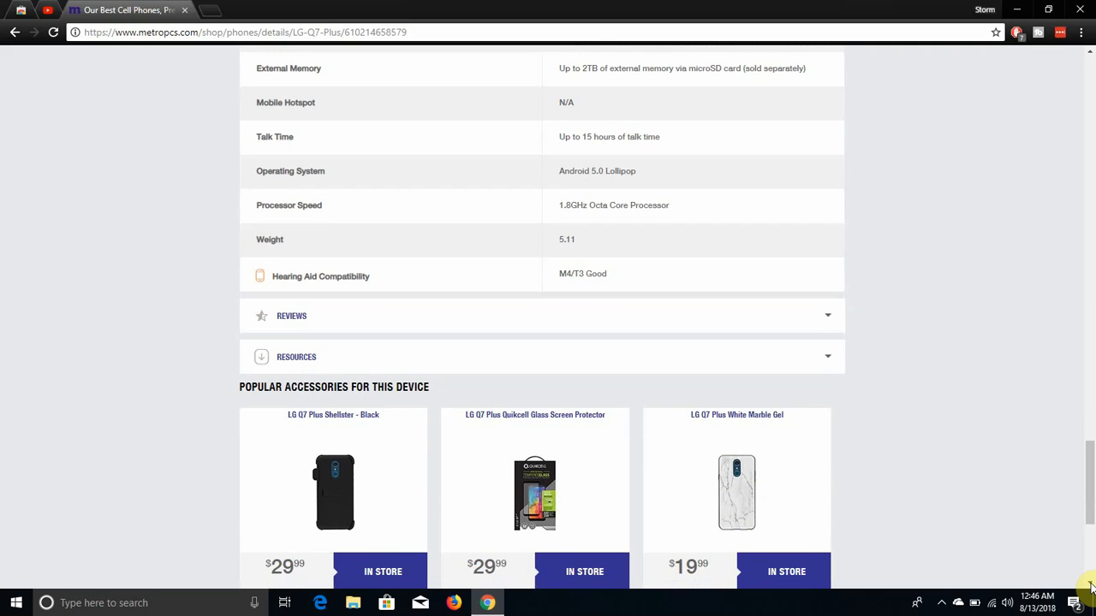
{"action": "scroll", "scroll_direction": "down", "scroll_amount": 3}
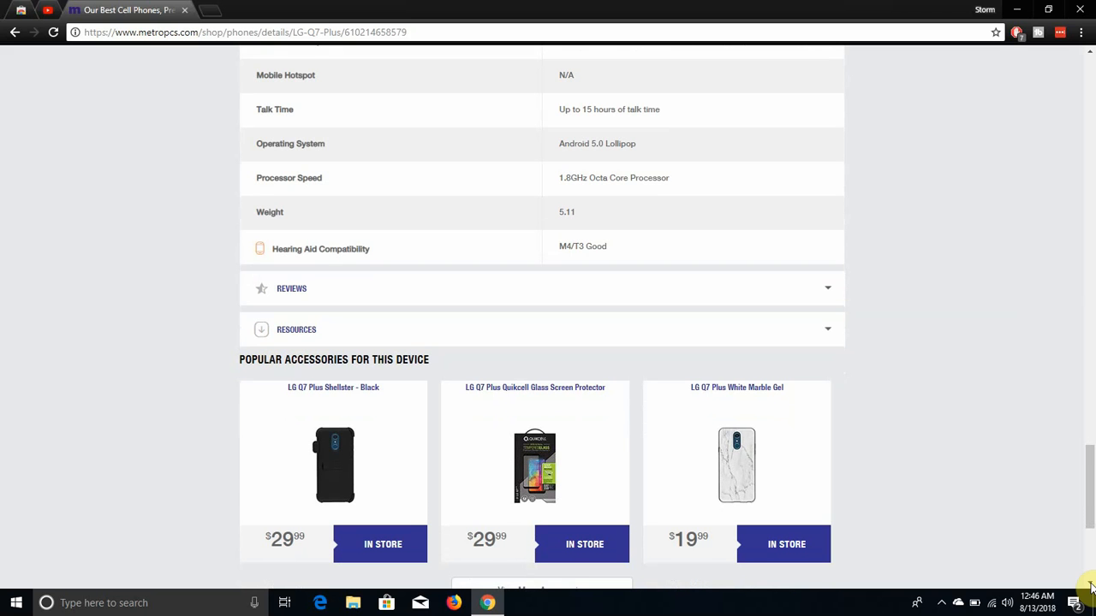
{"action": "scroll", "scroll_direction": "down", "scroll_amount": 3}
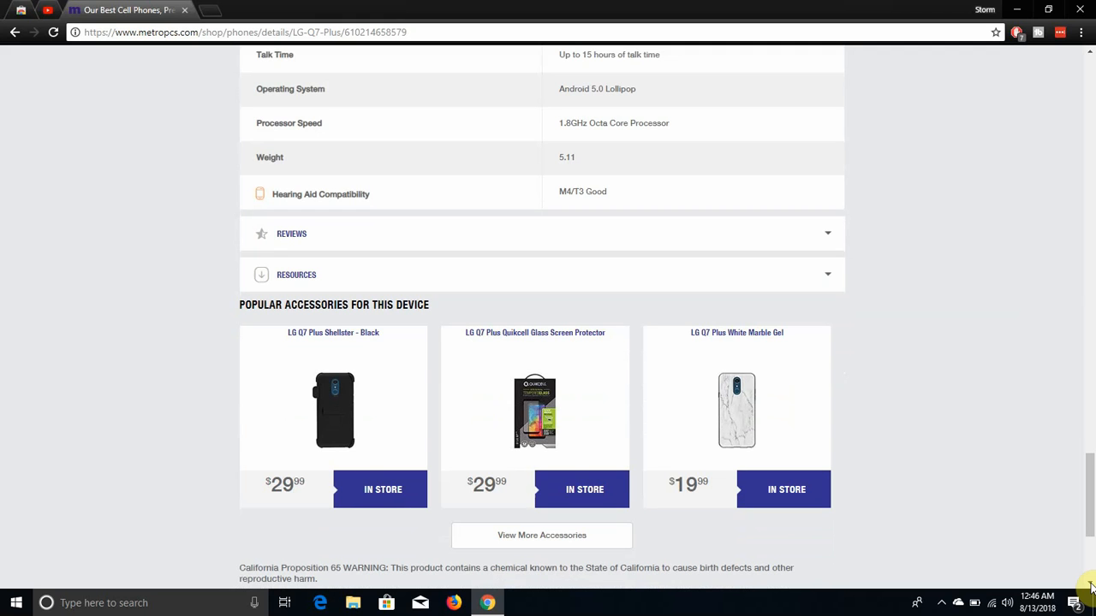
{"action": "scroll", "scroll_direction": "down", "scroll_amount": 3}
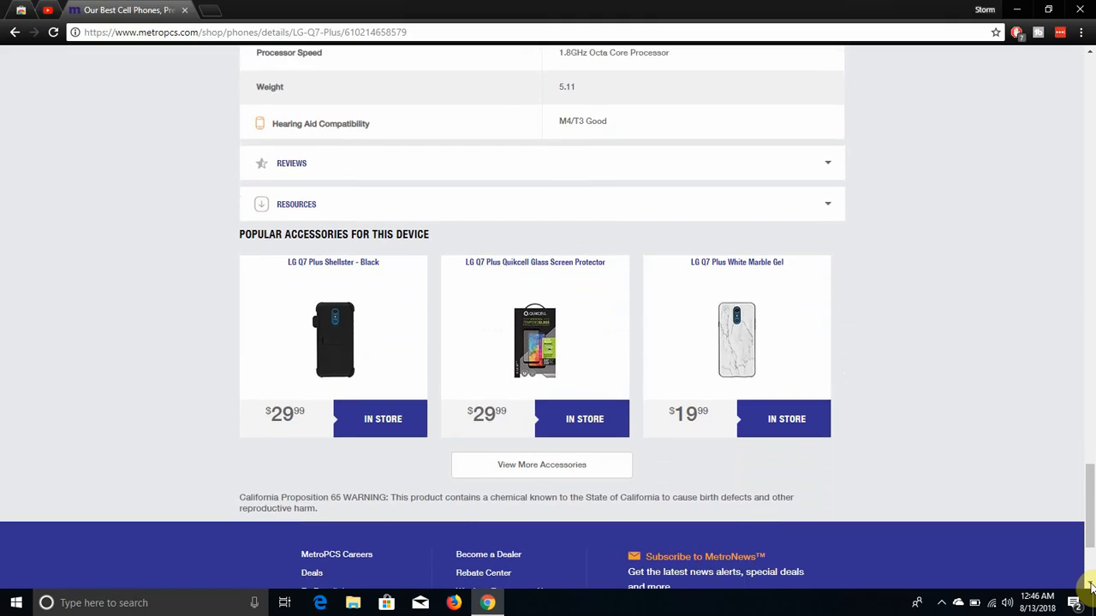
{"action": "scroll", "scroll_direction": "down", "scroll_amount": 3}
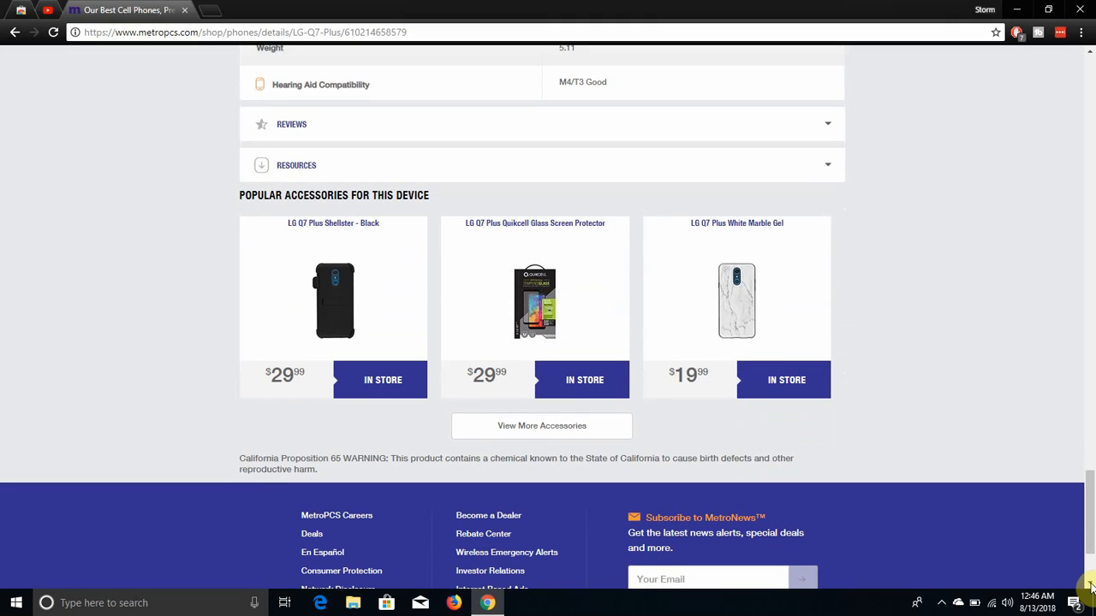
{"action": "scroll", "scroll_direction": "up", "scroll_amount": 3}
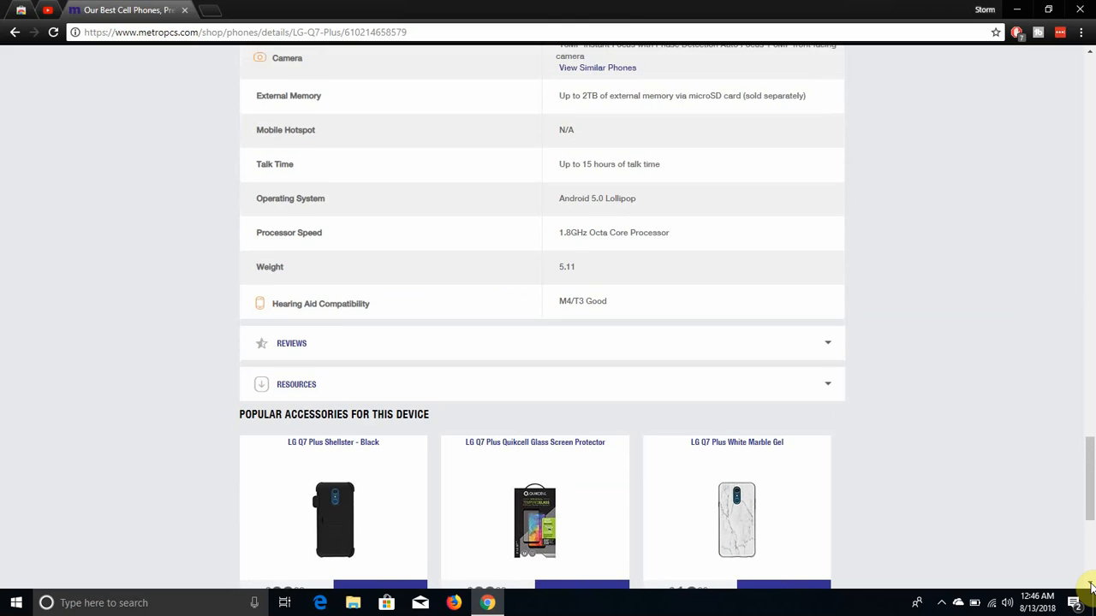
Scroll back up to the hero banner and product header at the page top.
{"action": "scroll", "scroll_direction": "up", "scroll_amount": 3}
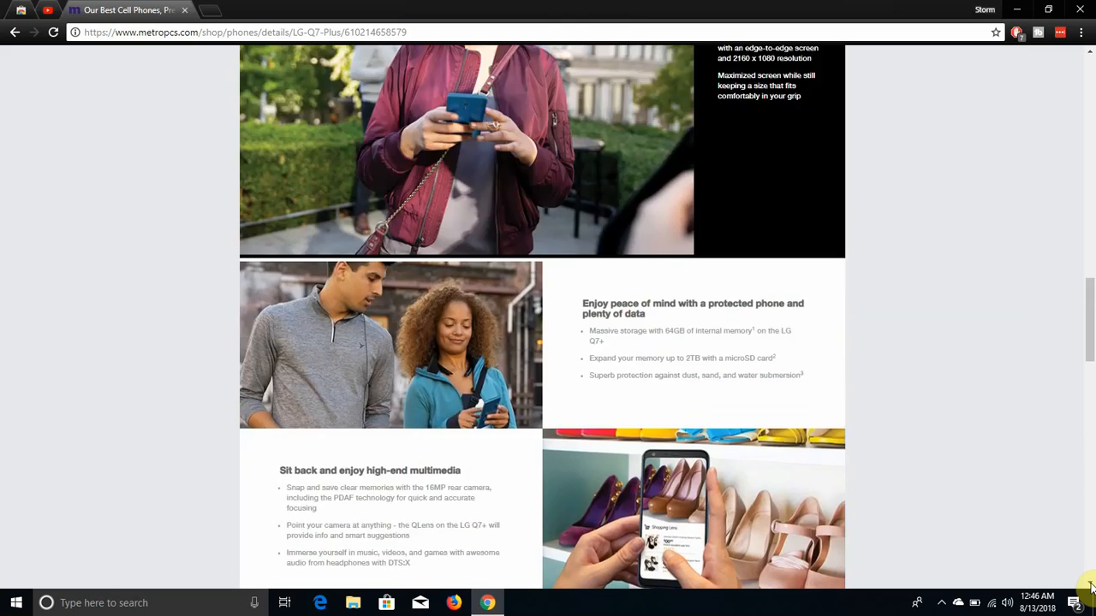
{"action": "scroll", "scroll_direction": "up", "scroll_amount": 3}
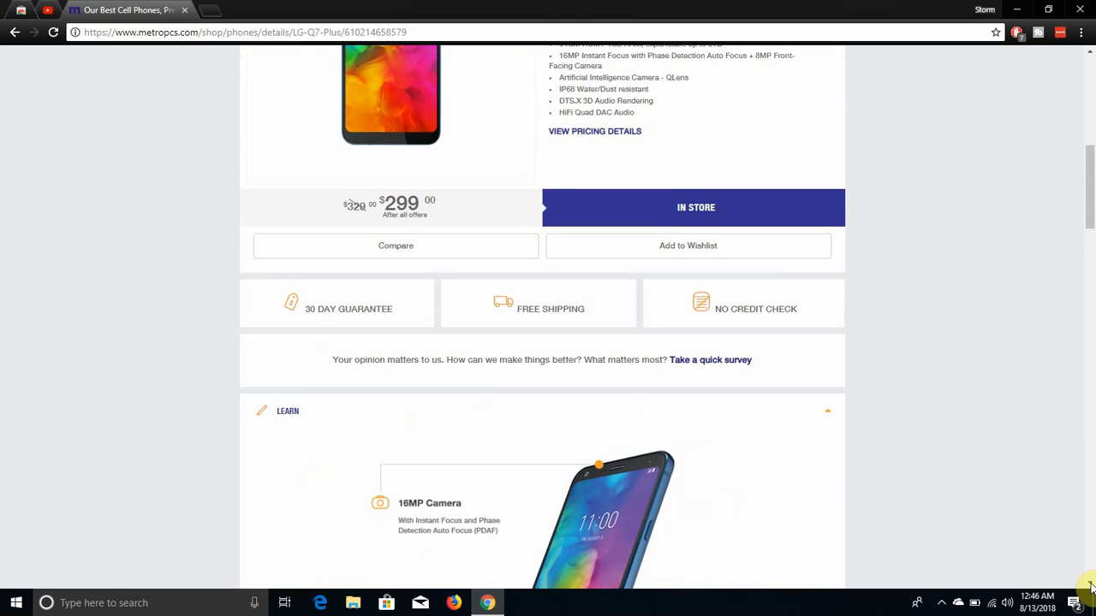
{"action": "scroll", "scroll_direction": "up", "scroll_amount": 3}
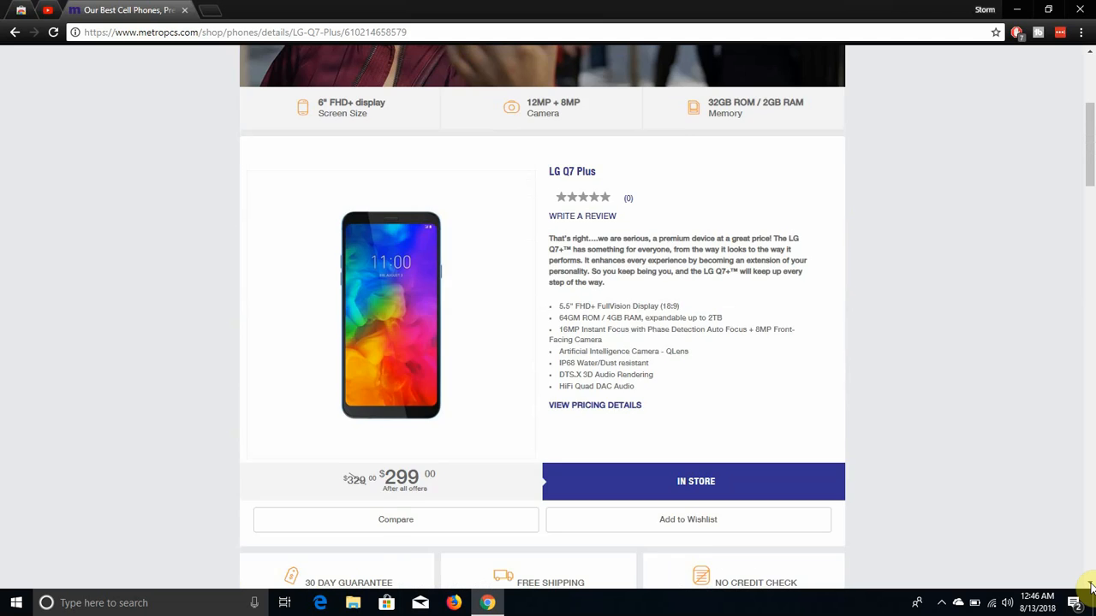
{"action": "scroll", "scroll_direction": "up", "scroll_amount": 3}
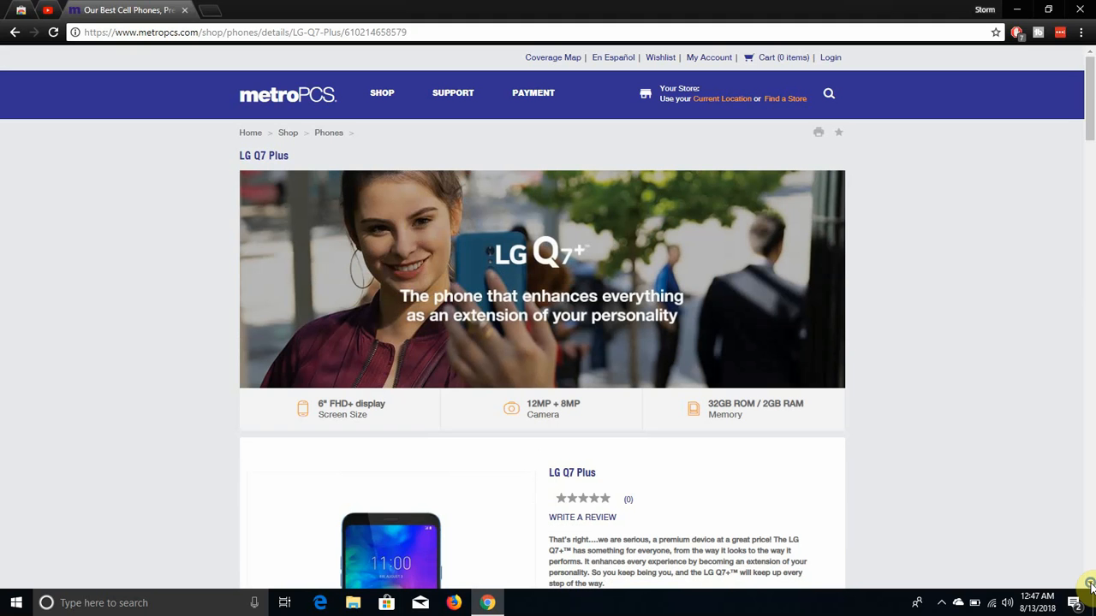
{"action": "right_click", "coordinate": [1079, 585]}
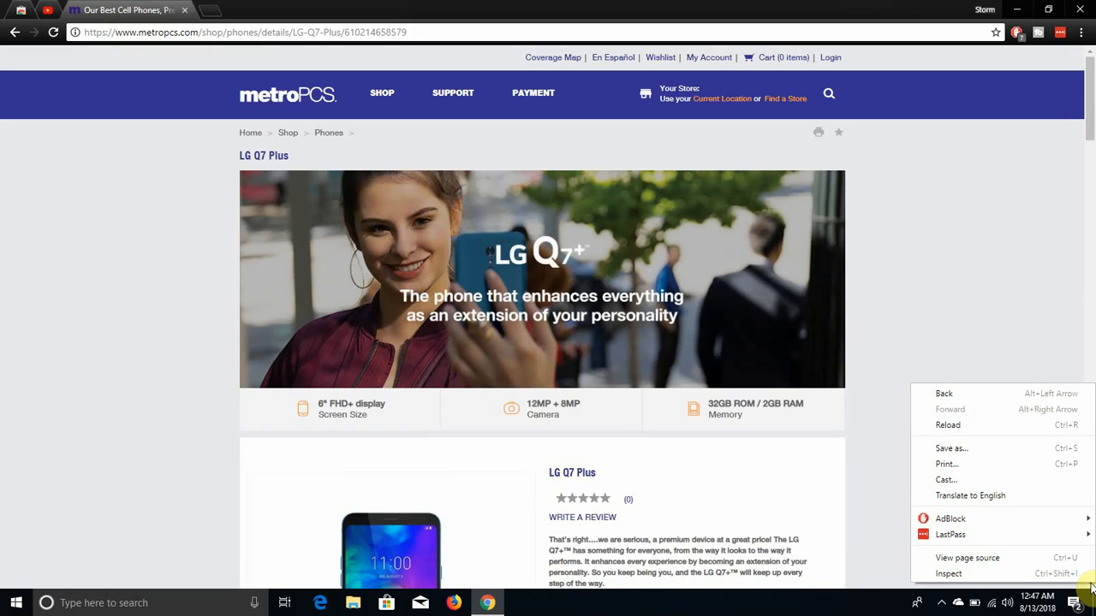
{"action": "mouse_move", "coordinate": [1087, 360]}
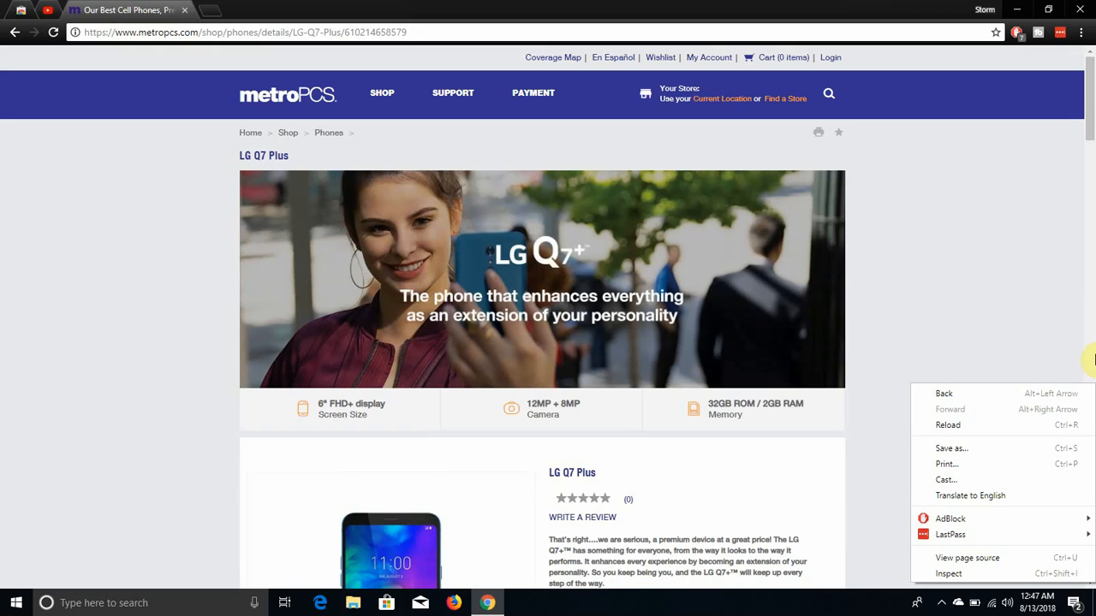
{"action": "mouse_move", "coordinate": [1044, 515]}
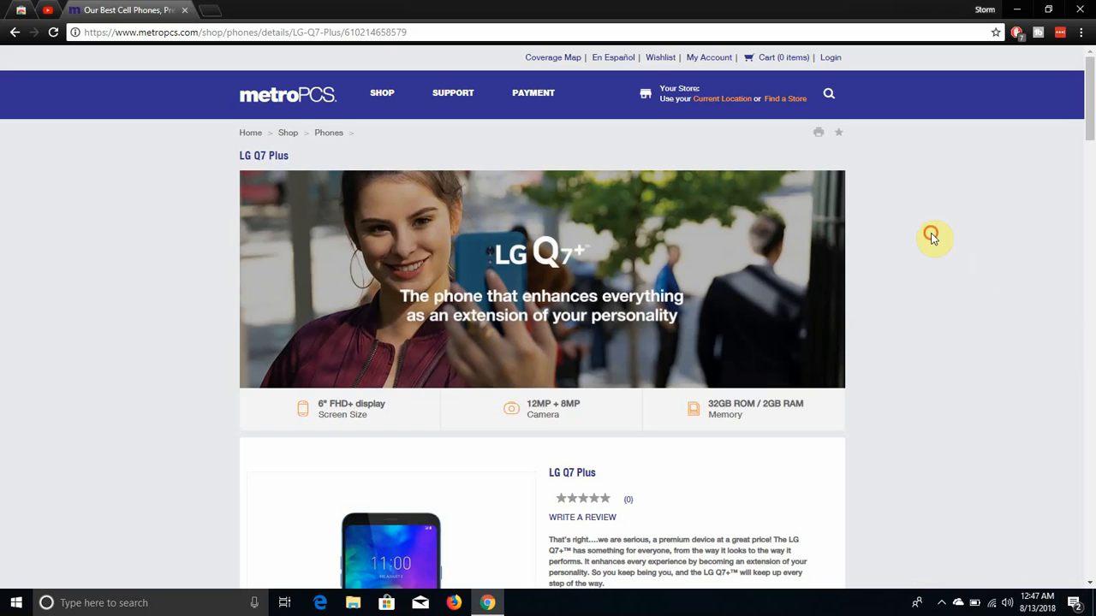
{"action": "mouse_move", "coordinate": [933, 238]}
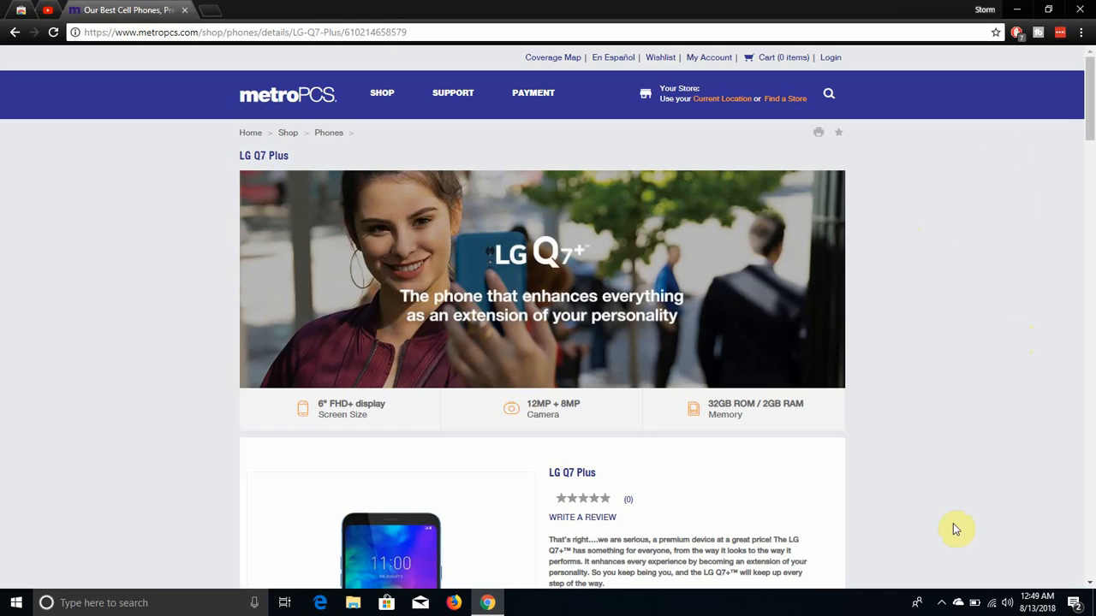
Reveal the hidden tray icons and bring up FlashBack Express's recording menu to stop recording.
{"action": "left_click", "coordinate": [941, 602]}
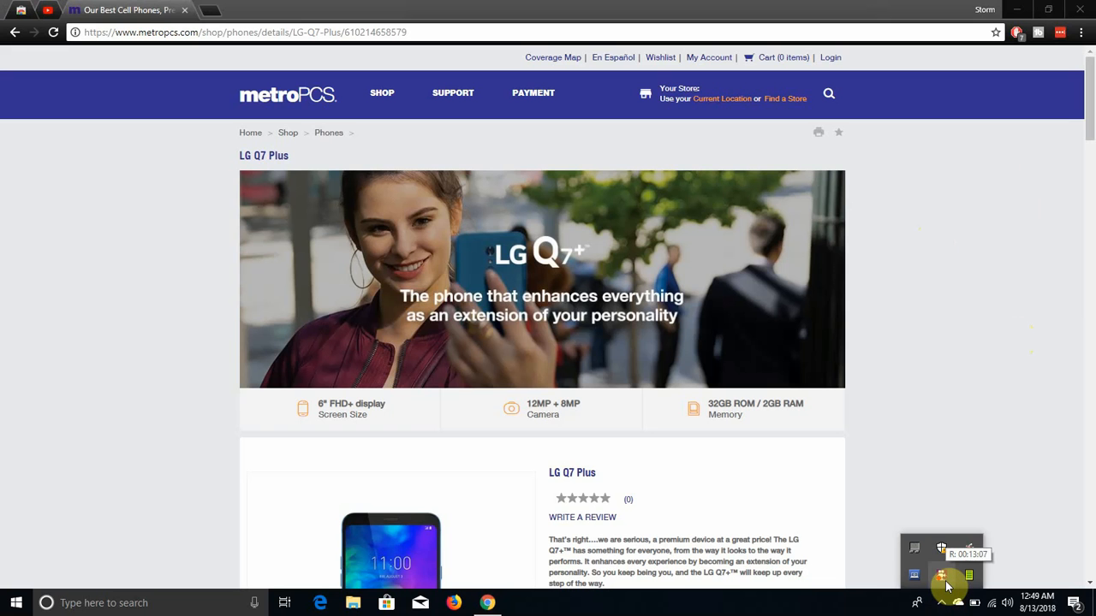
{"action": "right_click", "coordinate": [941, 575]}
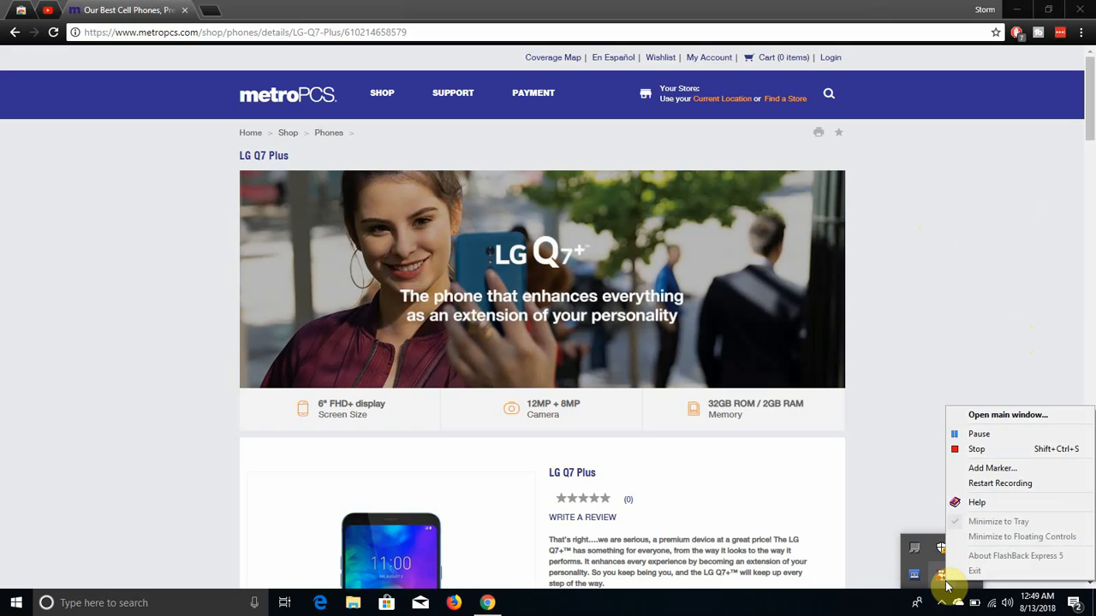
{"action": "mouse_move", "coordinate": [976, 448]}
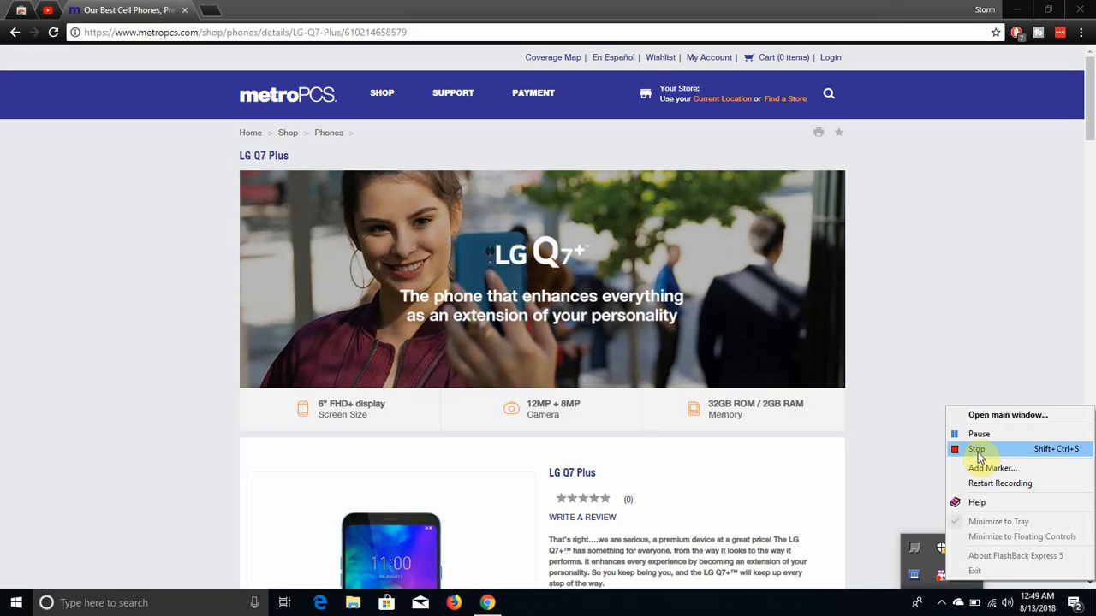